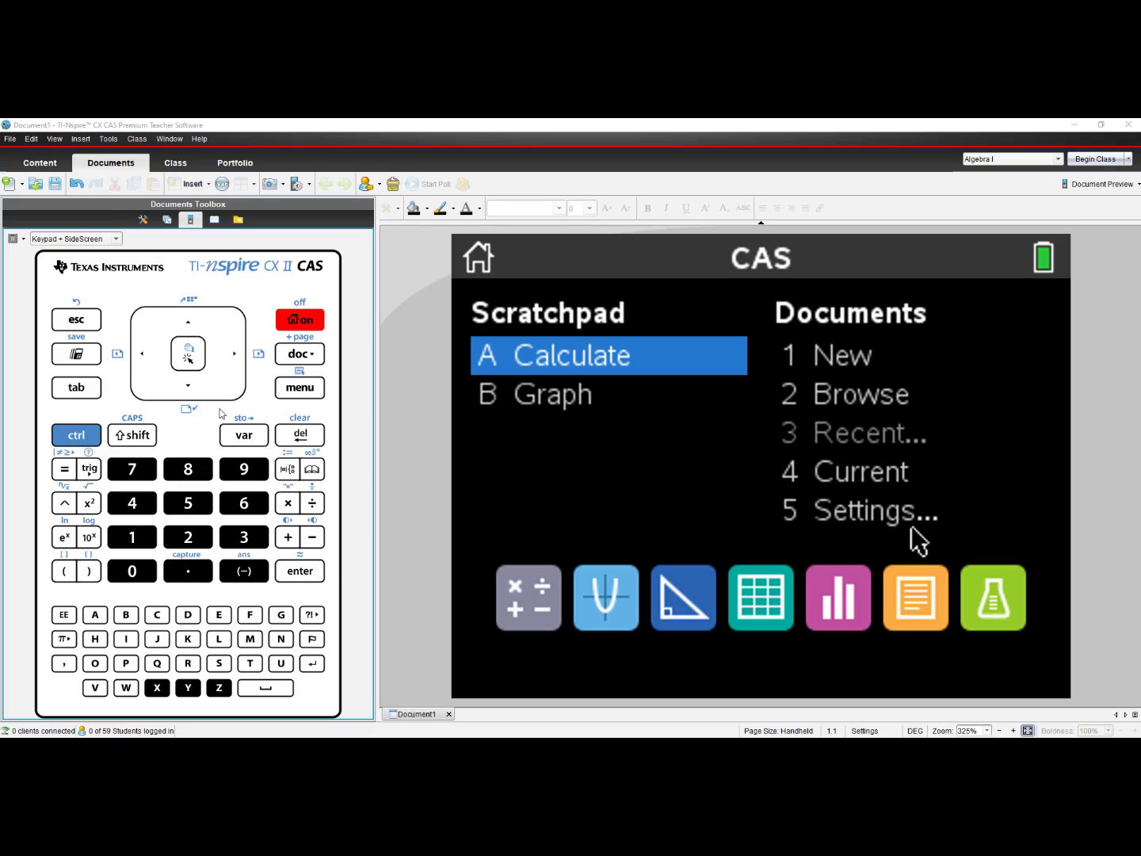
{"action": "mouse_move", "coordinate": [611, 532]}
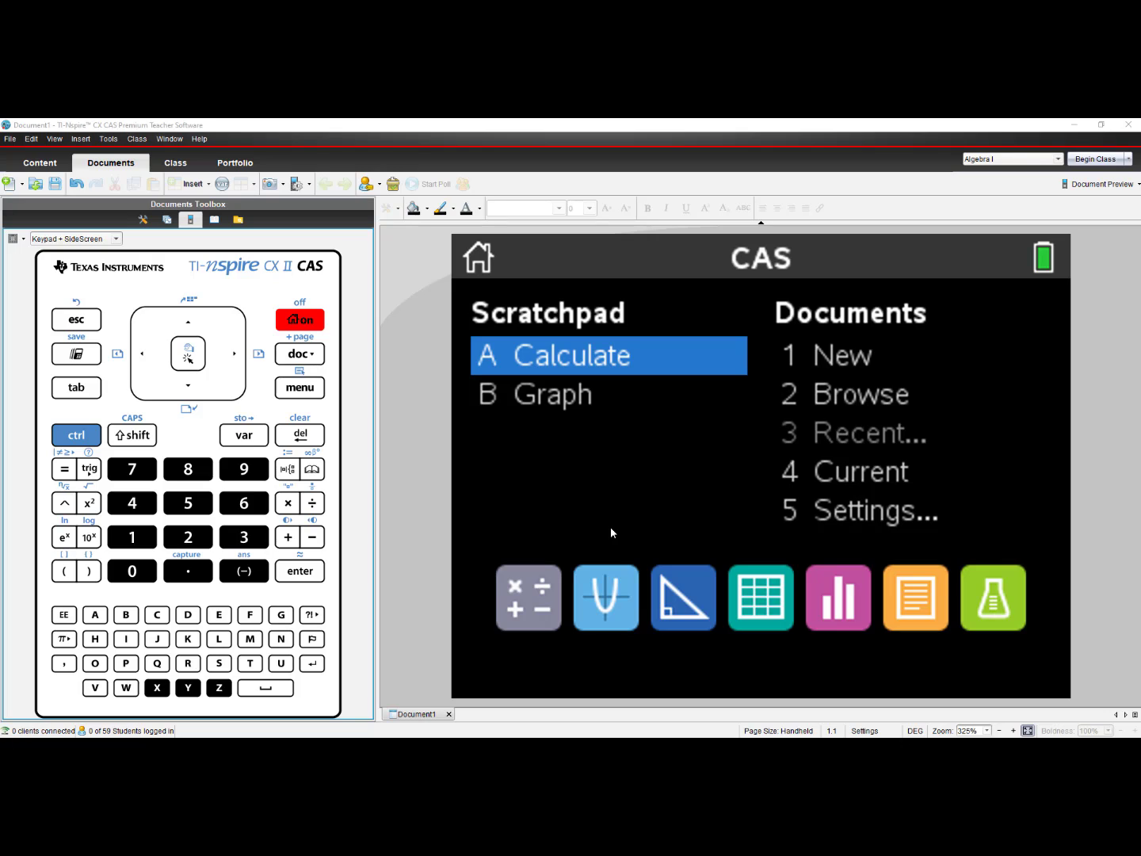
{"action": "mouse_move", "coordinate": [831, 529]}
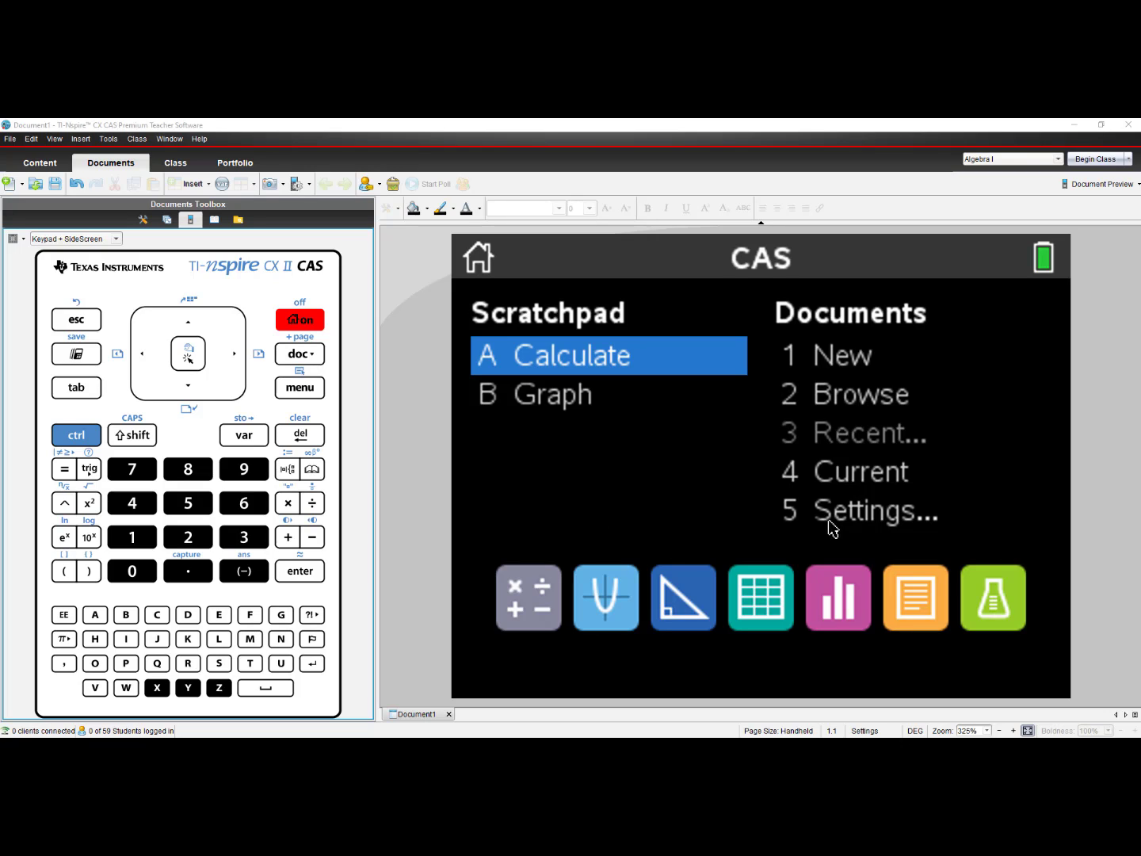
{"action": "mouse_move", "coordinate": [520, 532]}
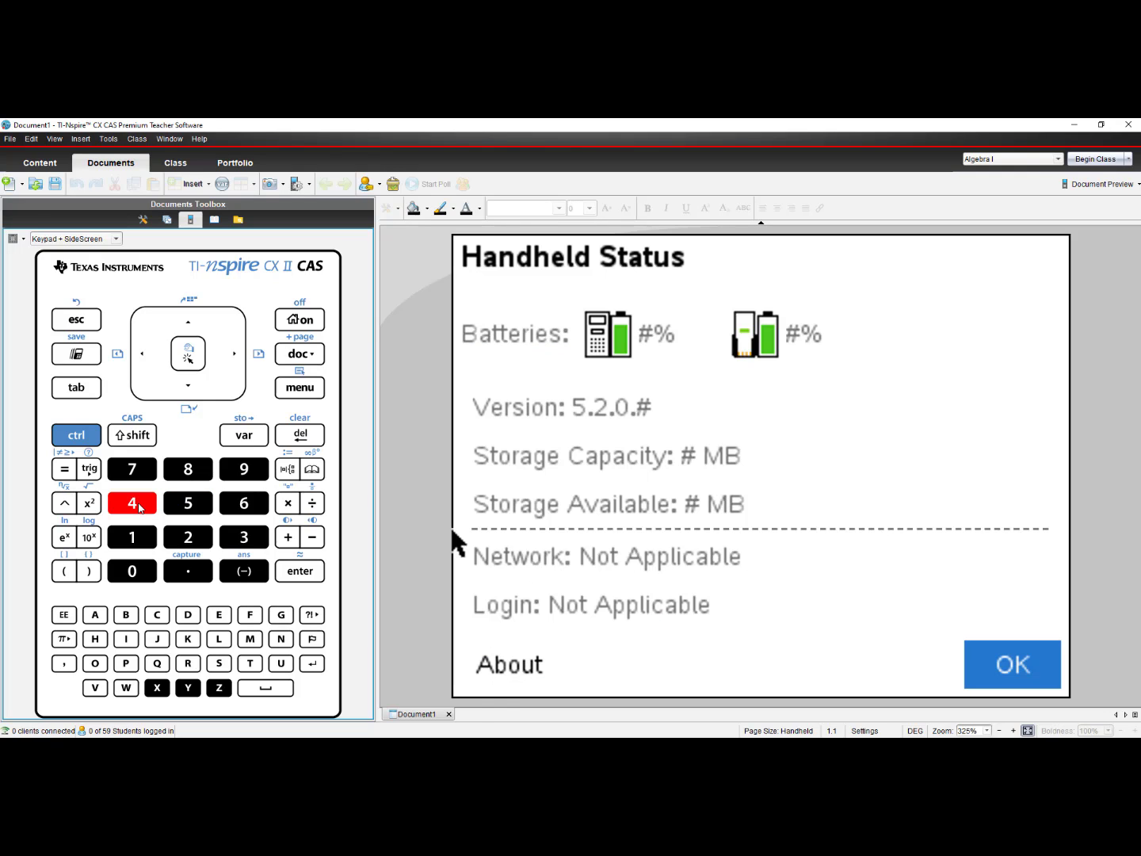
{"action": "mouse_move", "coordinate": [696, 438]}
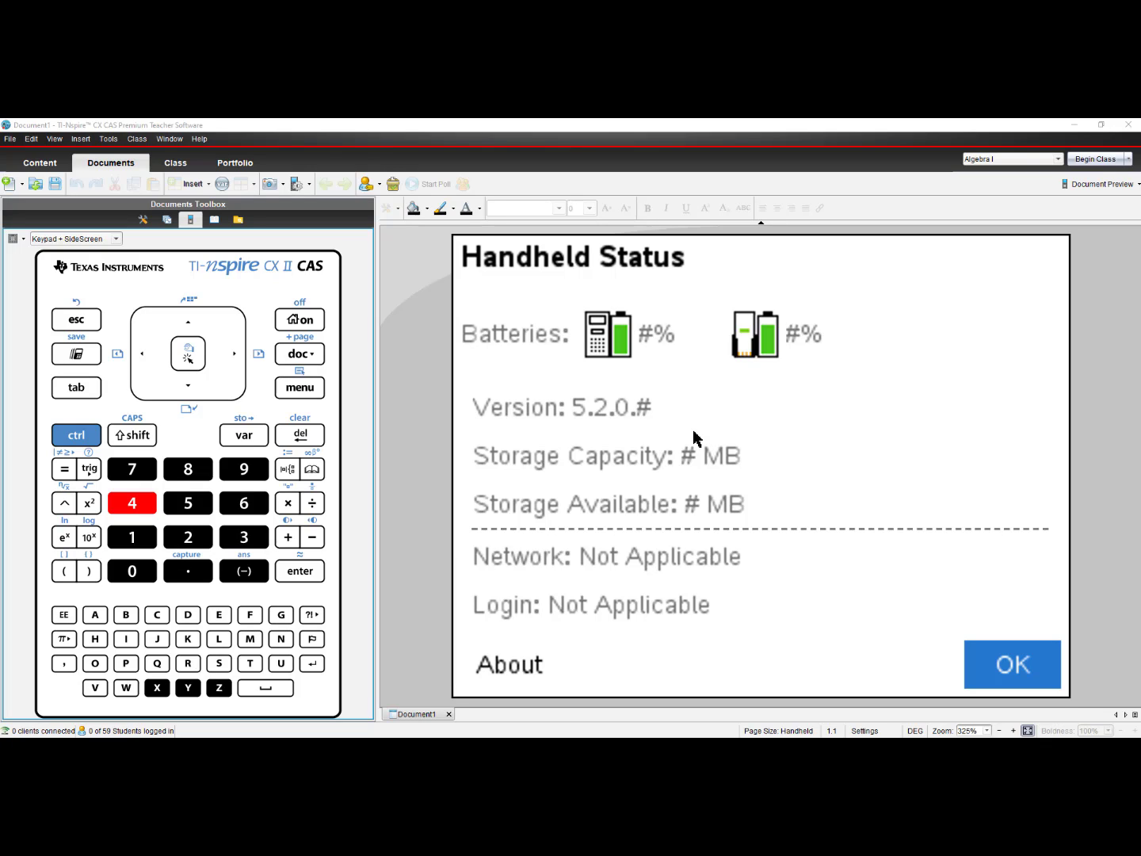
{"action": "mouse_move", "coordinate": [520, 428]}
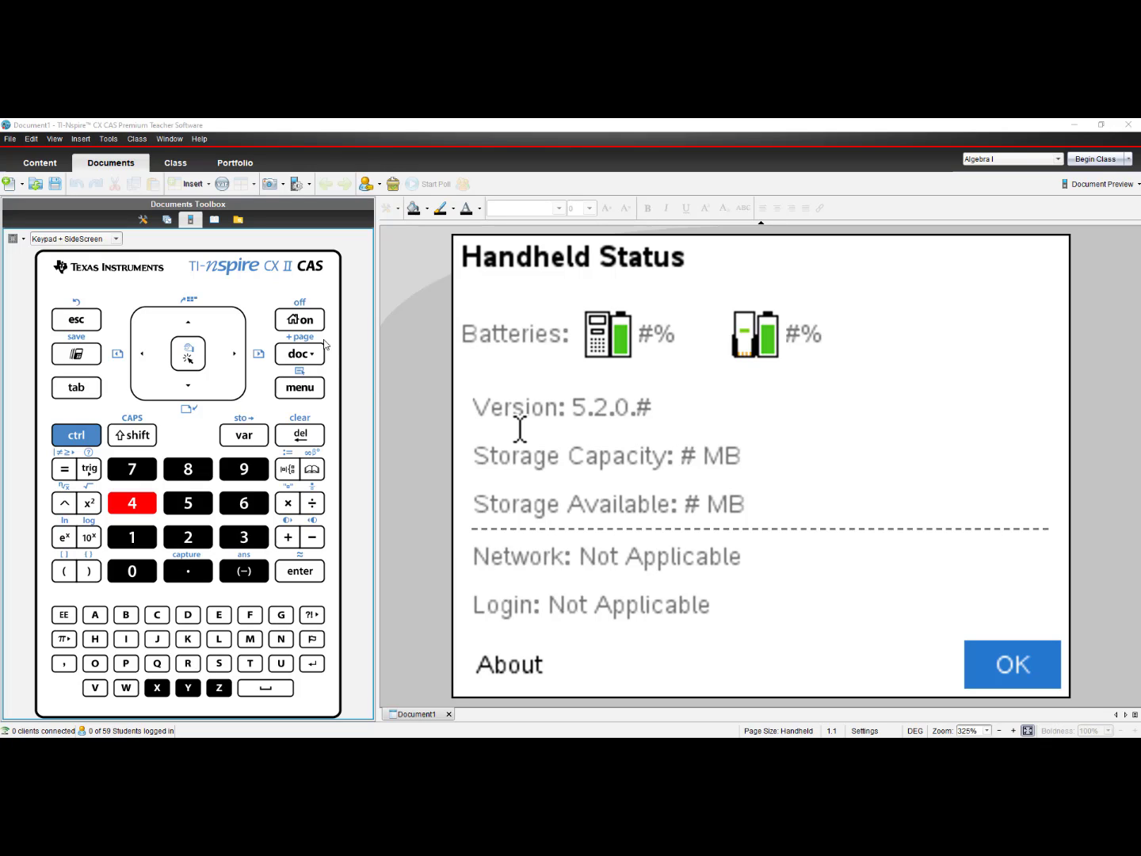
{"action": "mouse_move", "coordinate": [300, 279]}
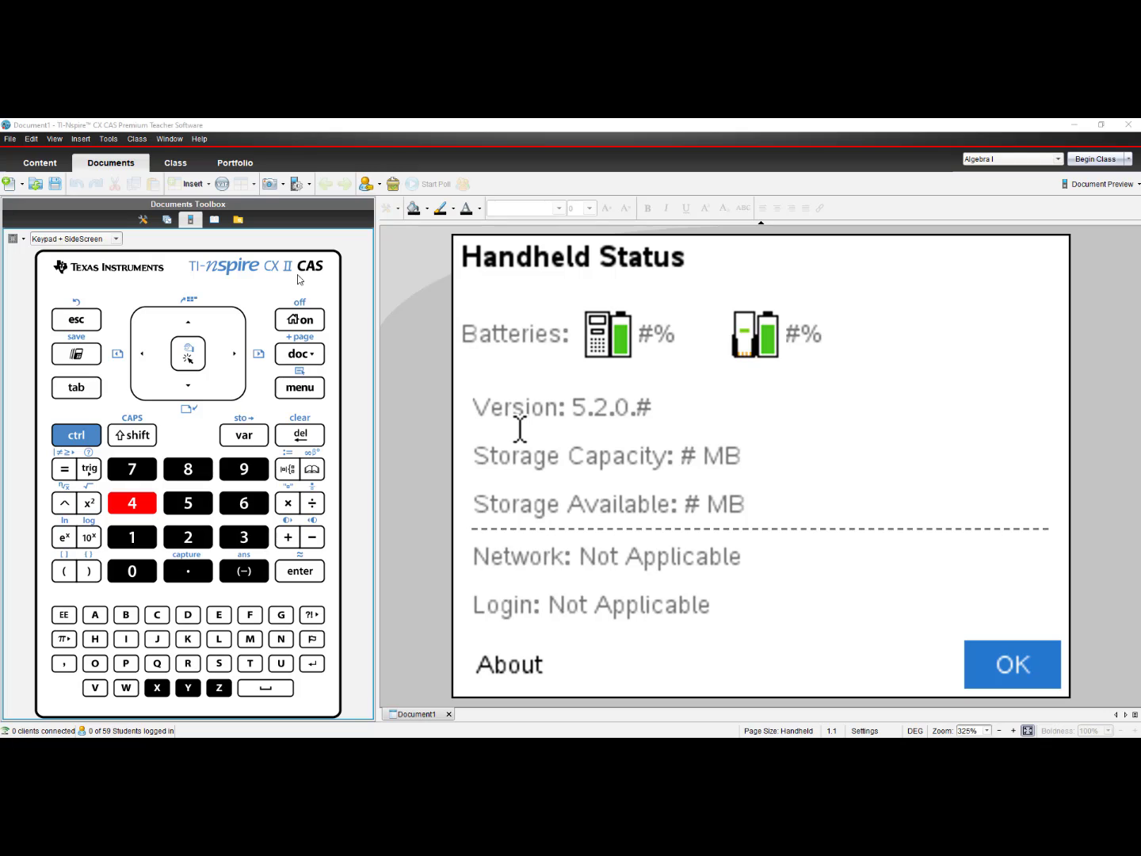
{"action": "mouse_move", "coordinate": [308, 278]}
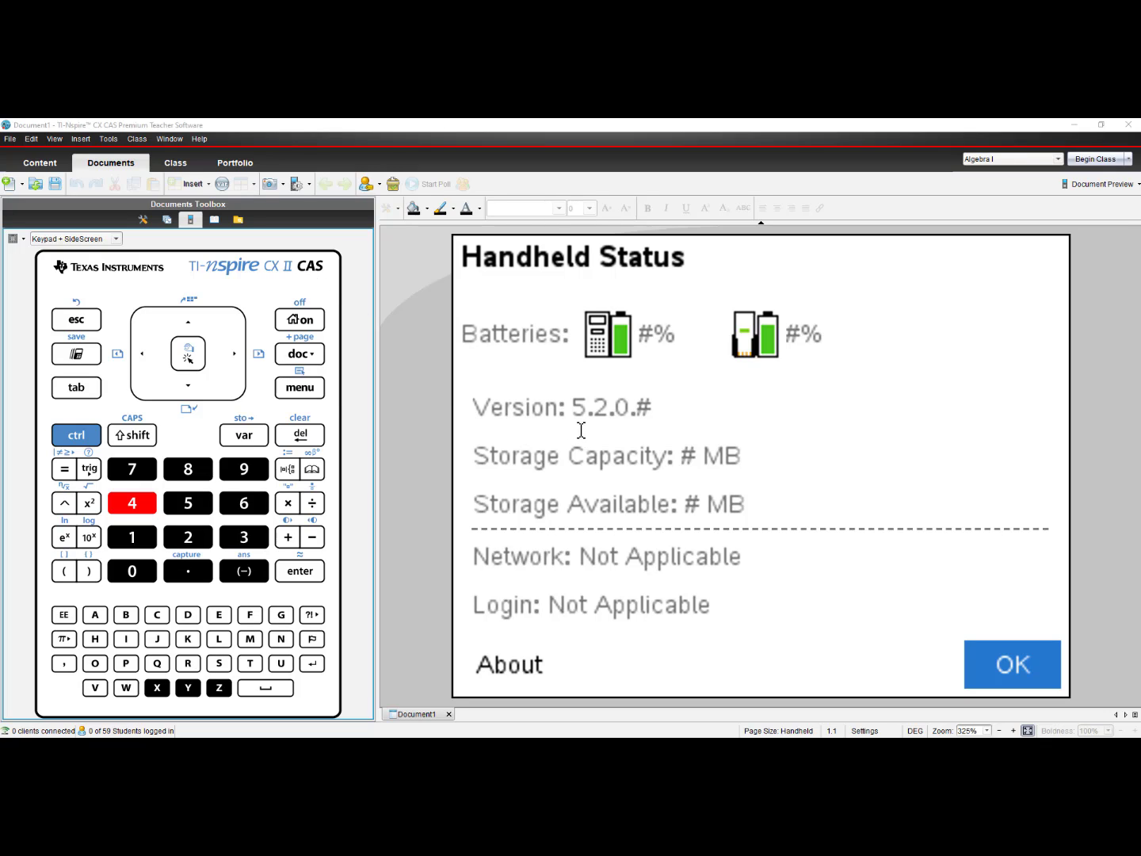
{"action": "mouse_move", "coordinate": [612, 428]}
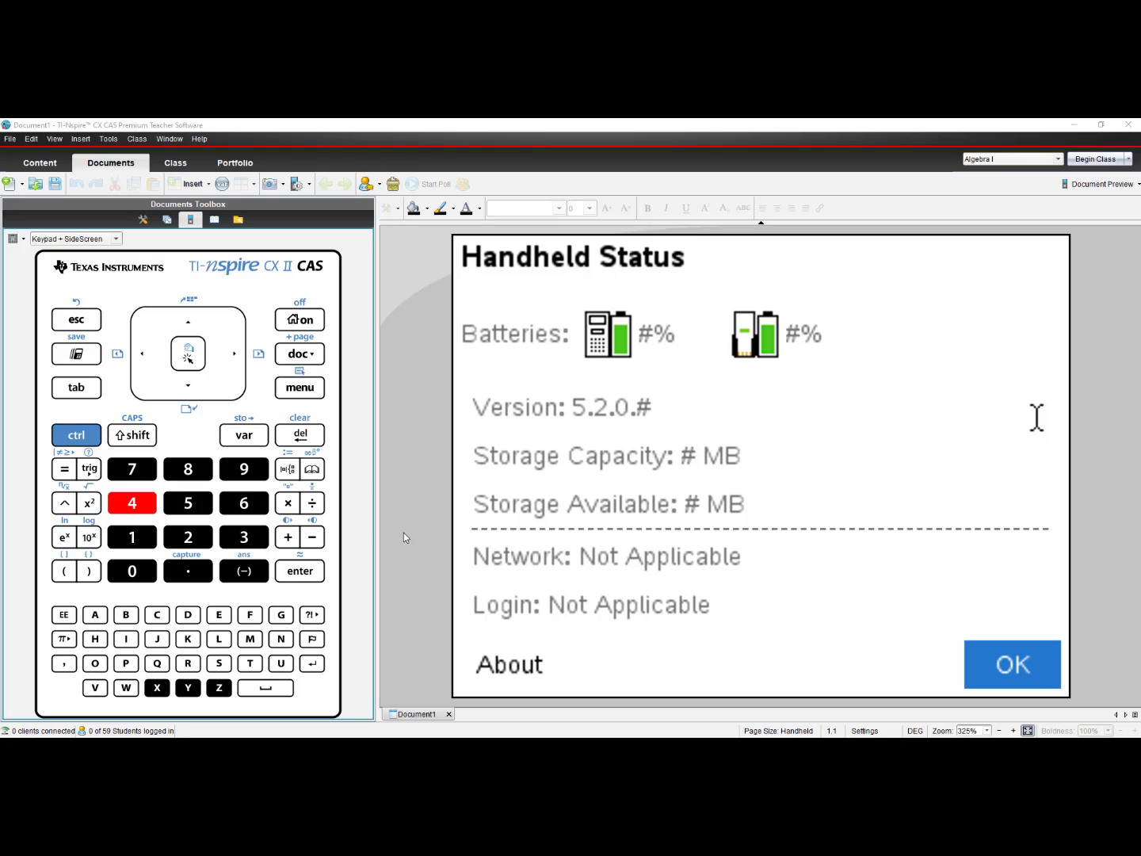
Close the Handheld Status screen and return to the emulated handheld's home screen
{"action": "left_click", "coordinate": [300, 571]}
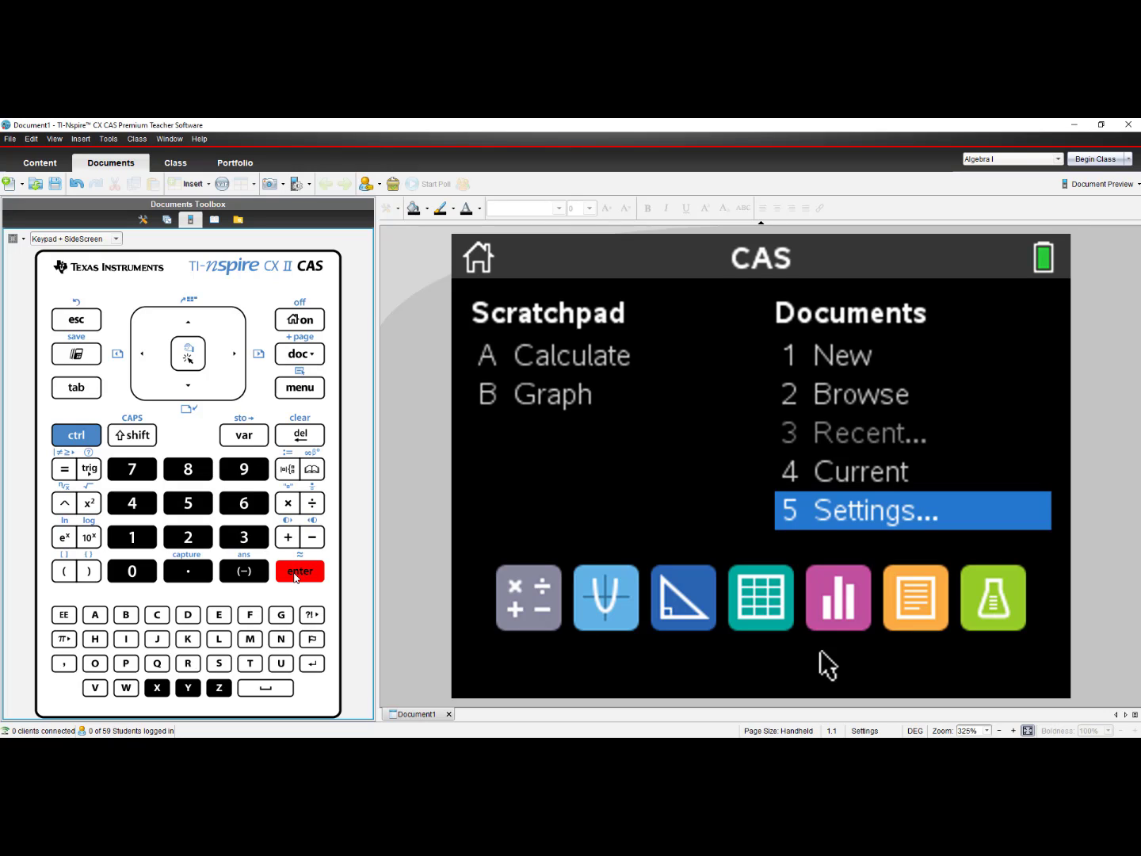
{"action": "mouse_move", "coordinate": [1050, 513]}
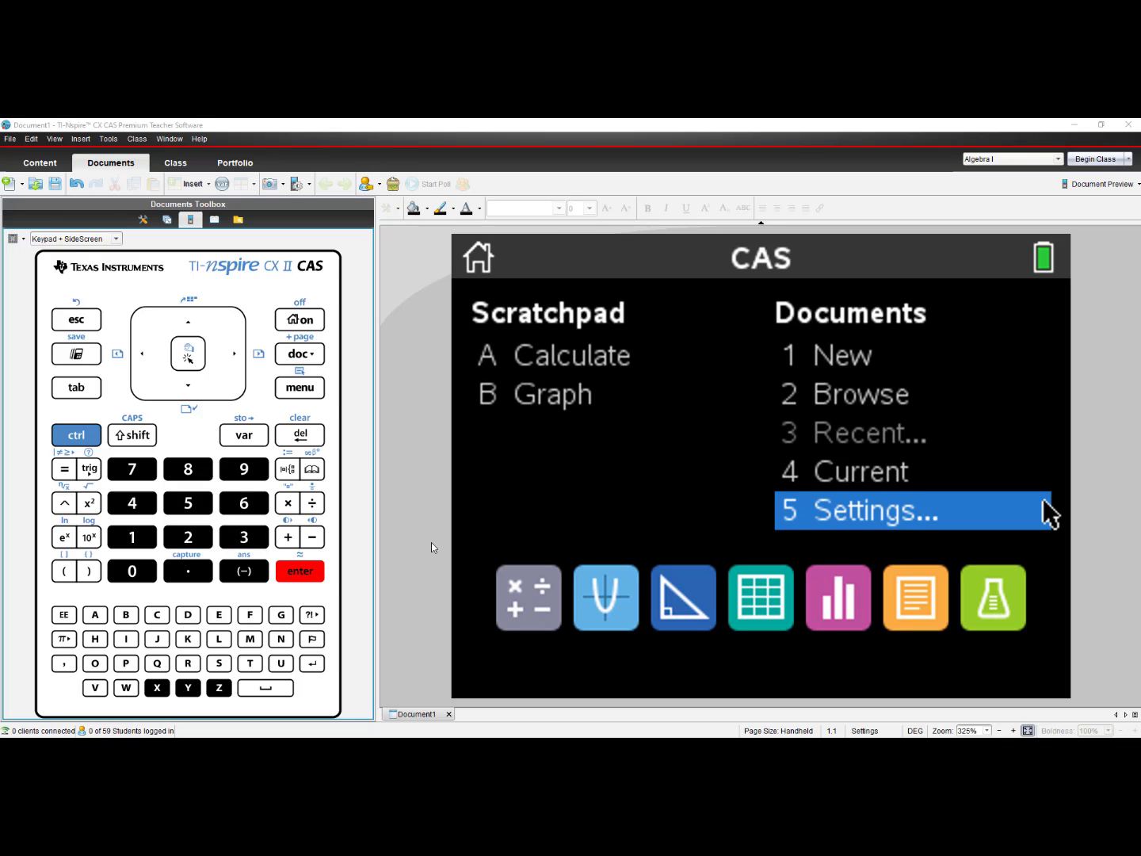
{"action": "mouse_move", "coordinate": [938, 596]}
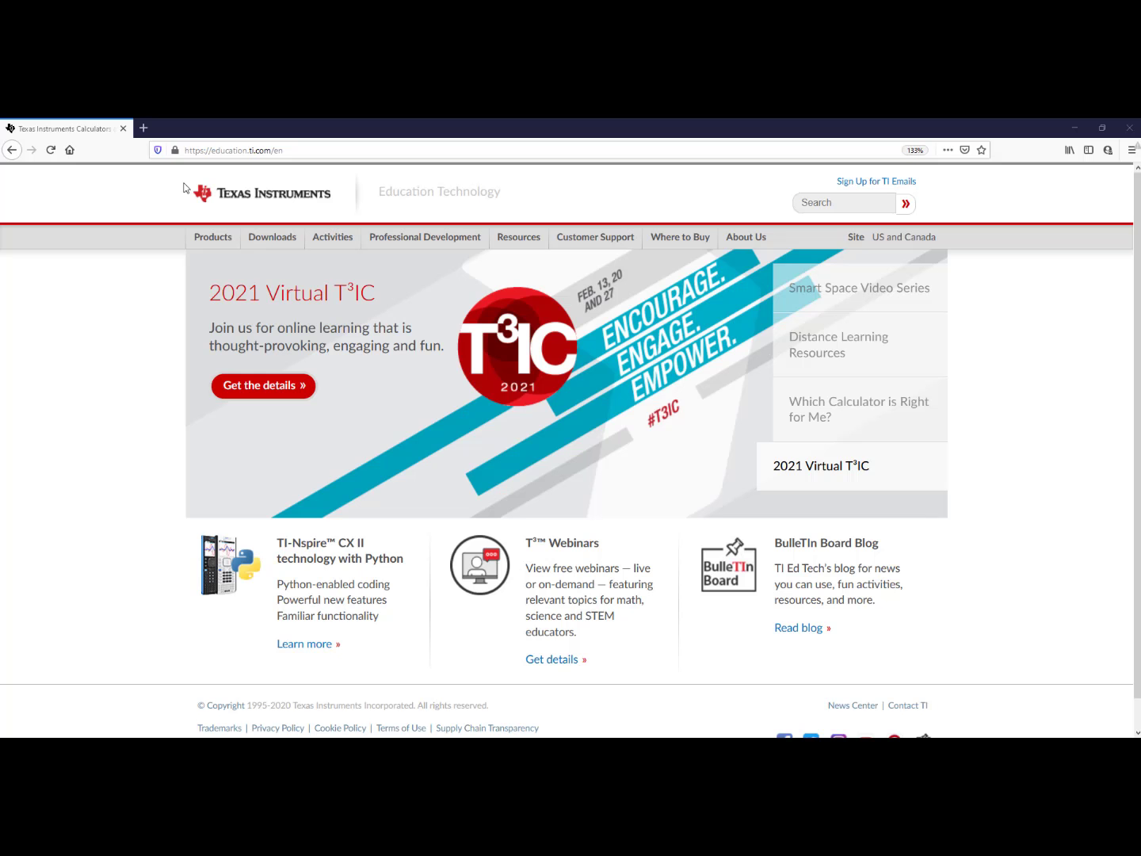
{"action": "mouse_move", "coordinate": [219, 167]}
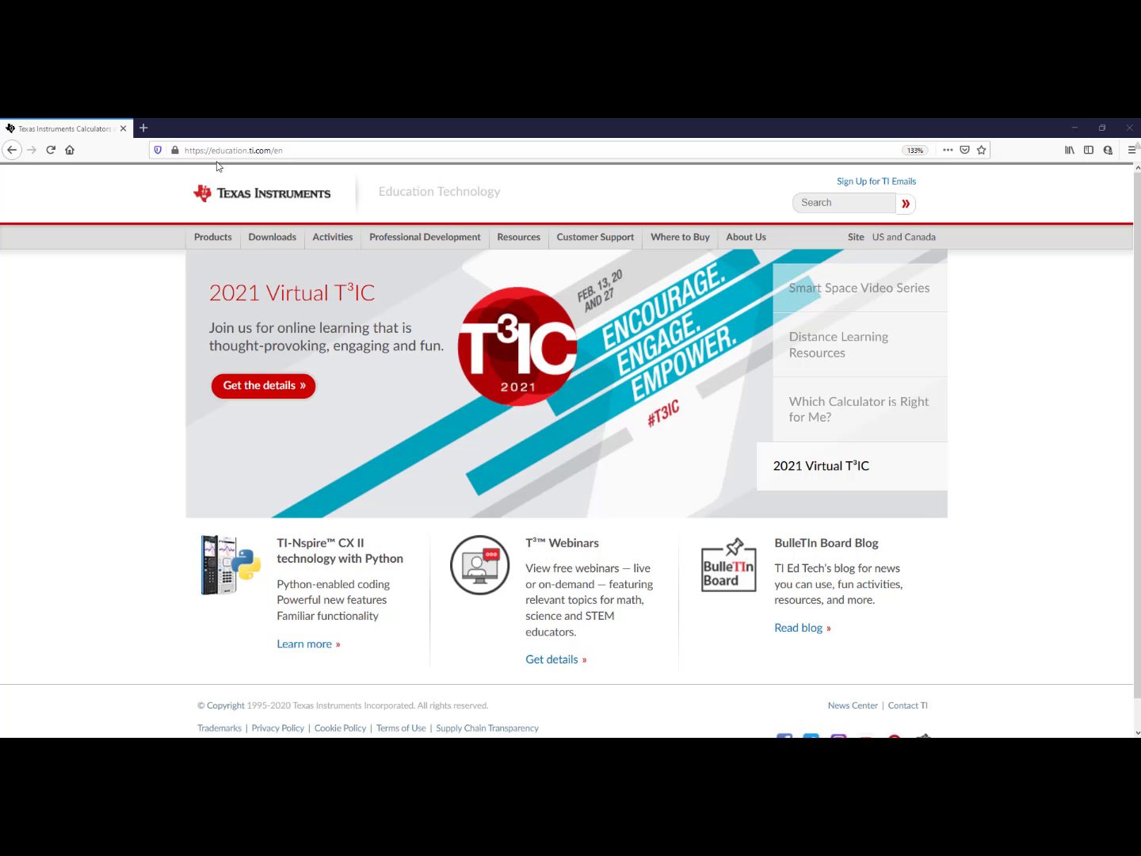
Navigate to the Buy TI products page from the education.ti.com top navigation
{"action": "left_click", "coordinate": [858, 289]}
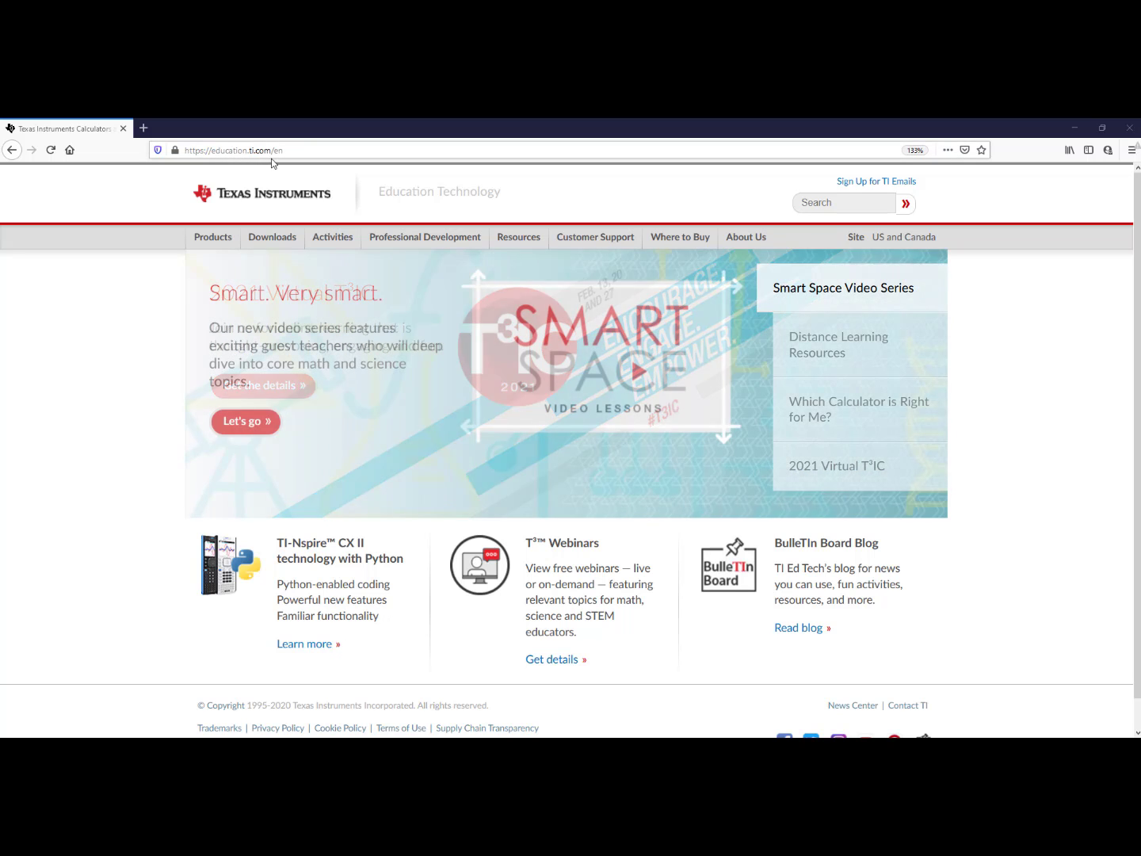
{"action": "mouse_move", "coordinate": [680, 238]}
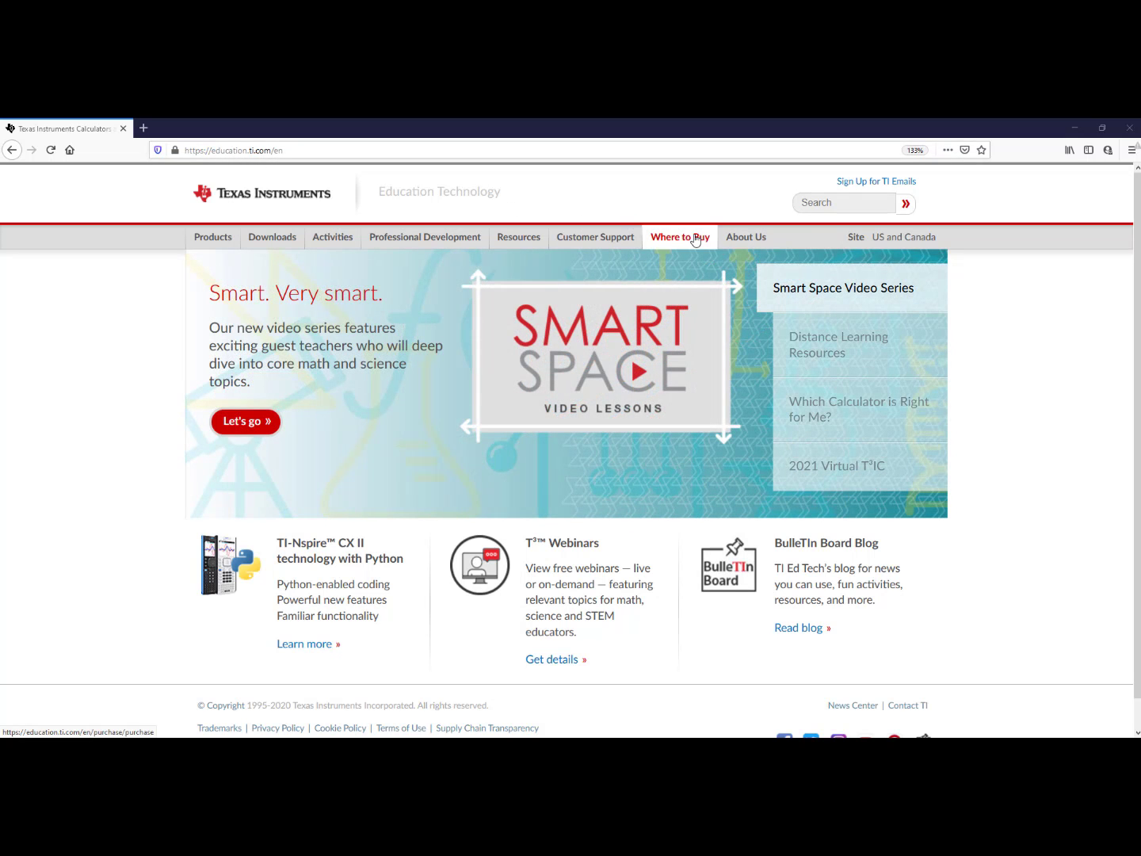
{"action": "left_click", "coordinate": [678, 238]}
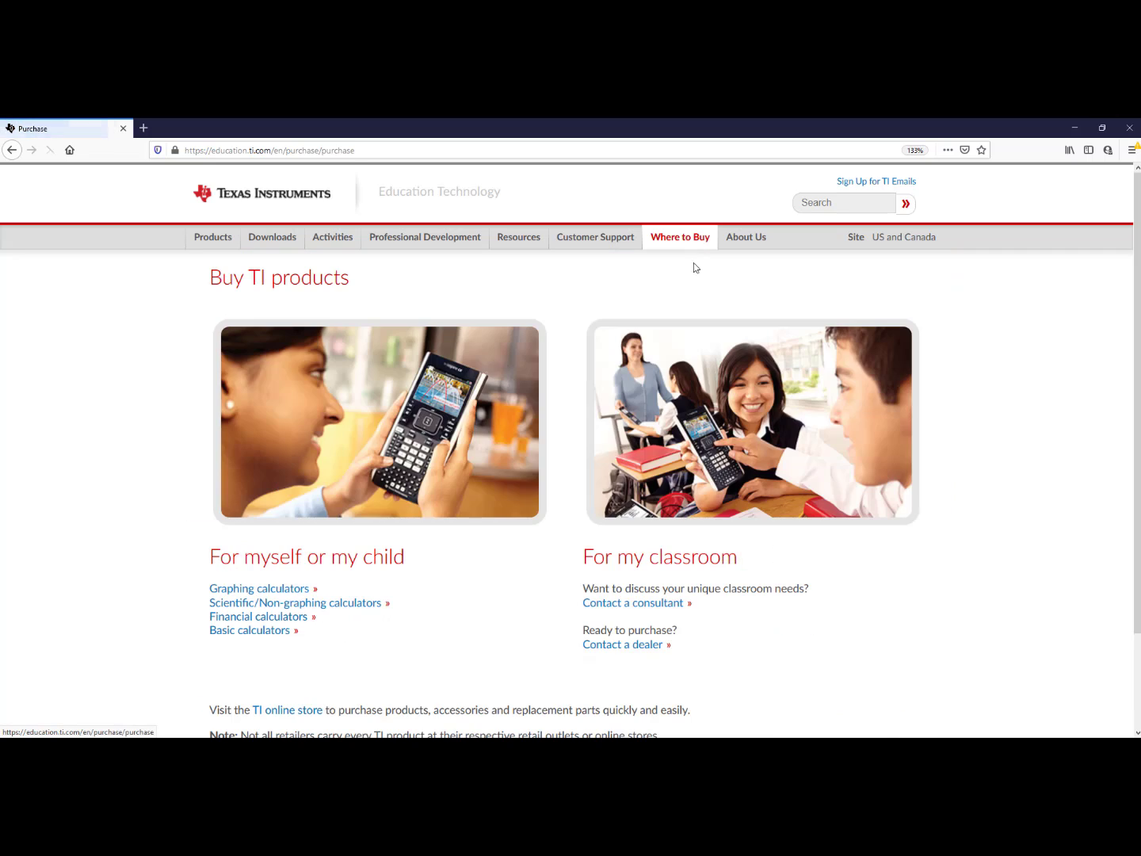
{"action": "mouse_move", "coordinate": [635, 612]}
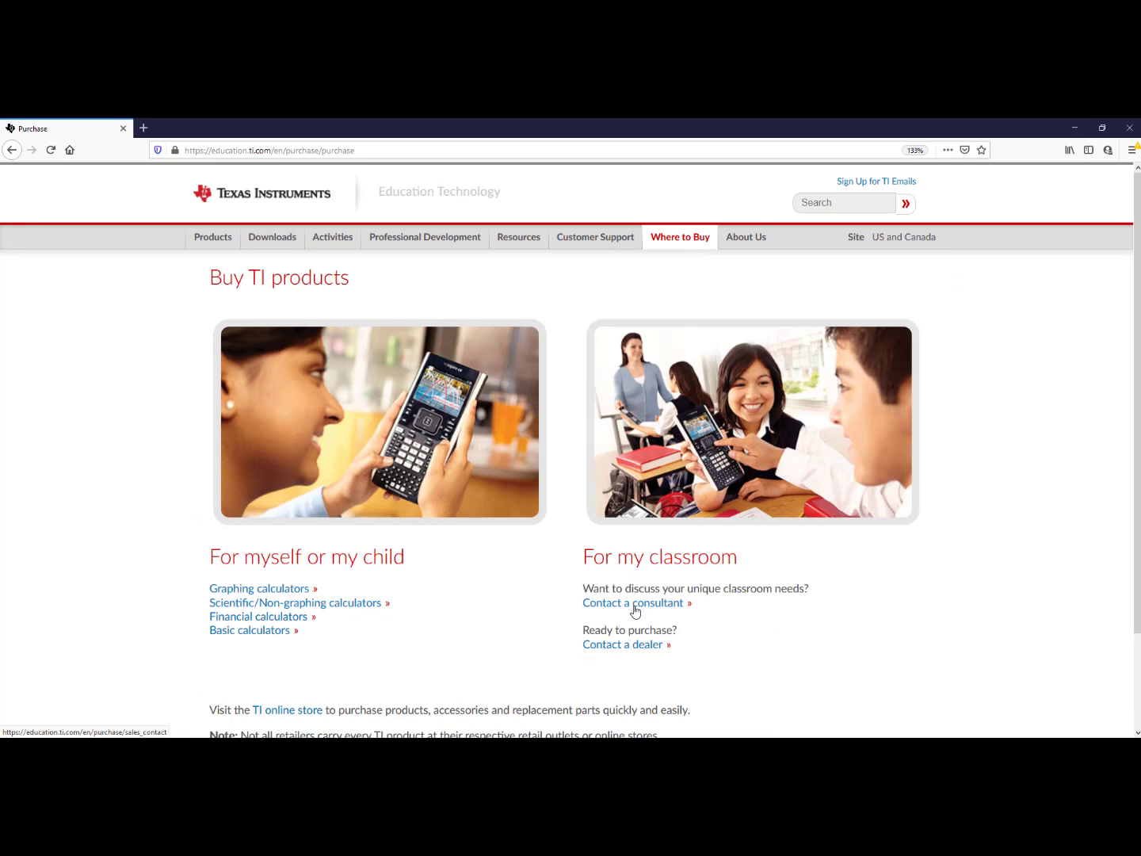
View the classroom Sales Contact list of Educational Technology Consultants by region
{"action": "left_click", "coordinate": [631, 602]}
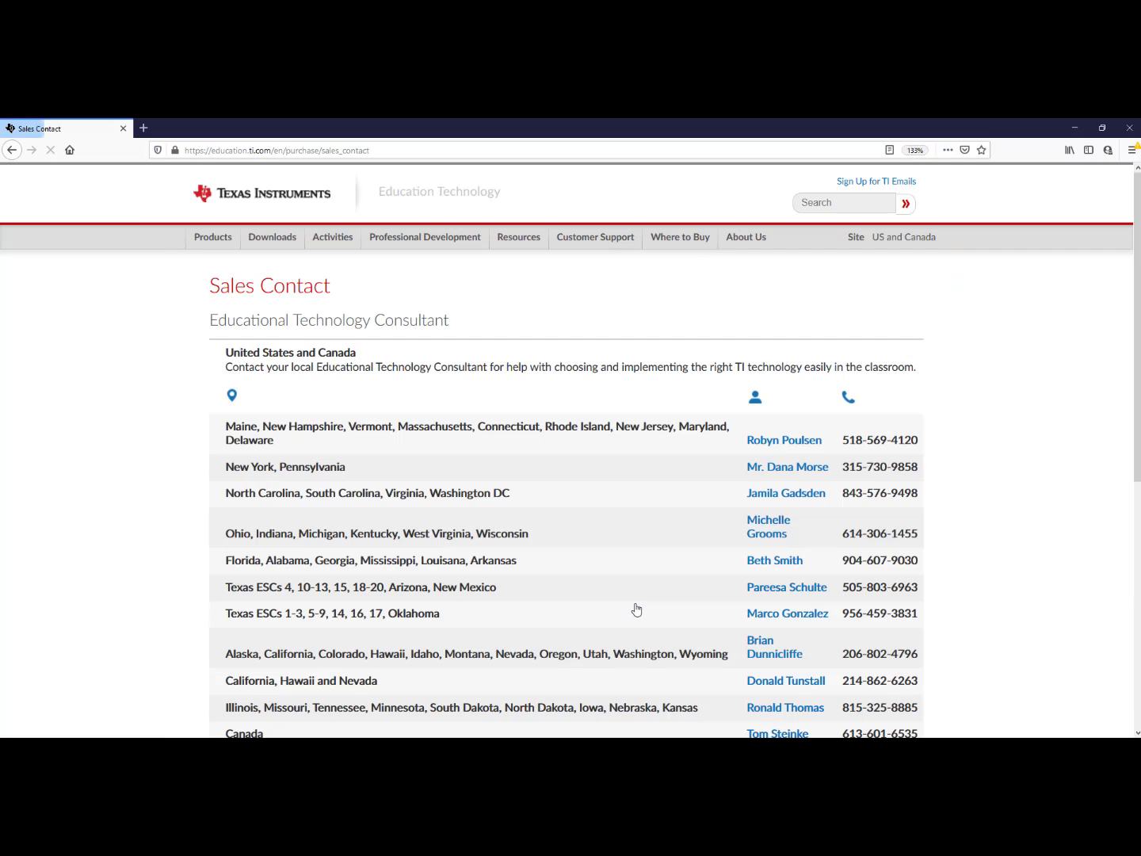
{"action": "scroll", "scroll_direction": "down", "scroll_amount": 3}
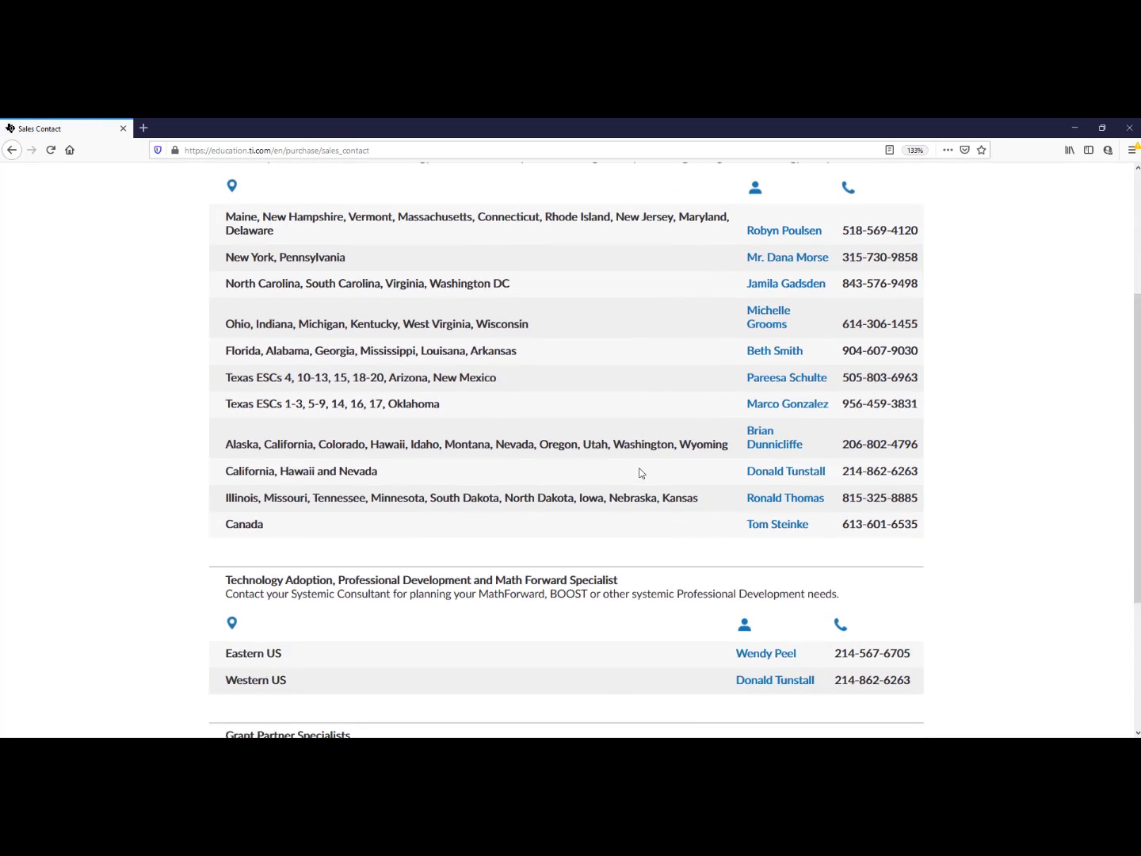
{"action": "scroll", "scroll_direction": "up", "scroll_amount": 3}
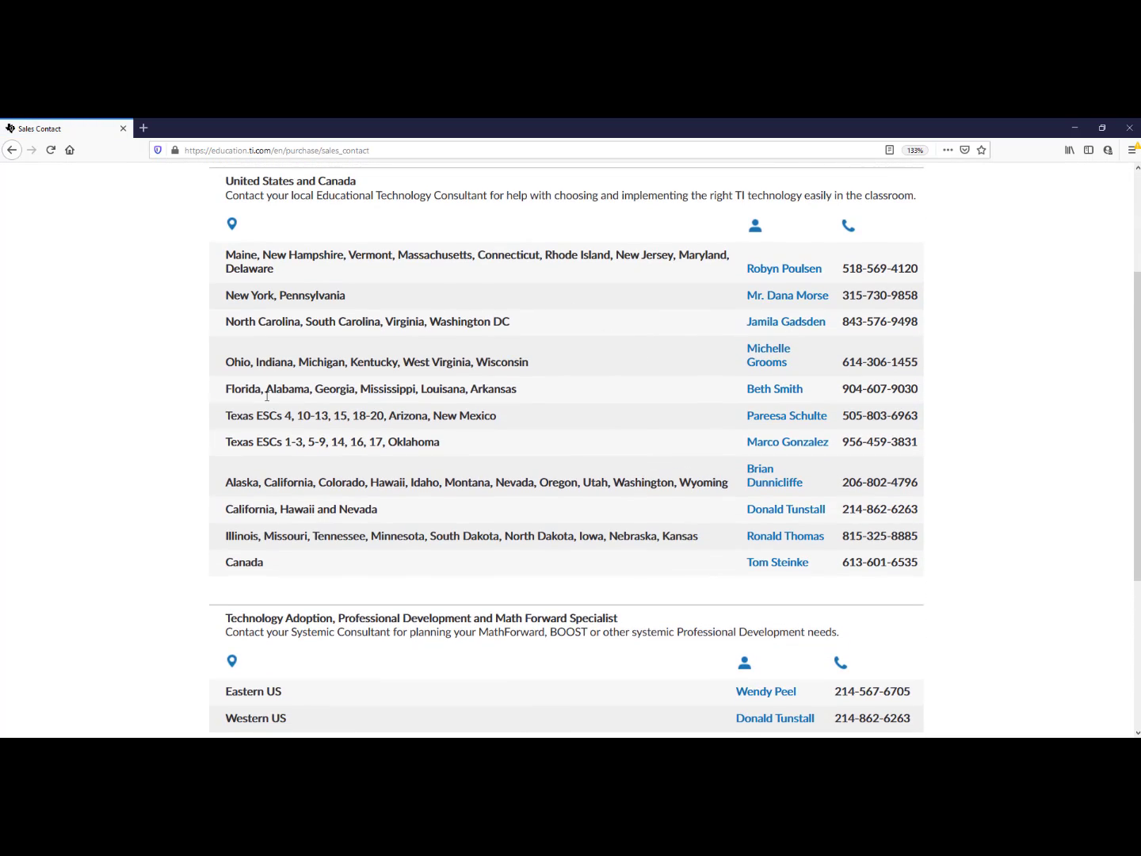
{"action": "mouse_move", "coordinate": [214, 432]}
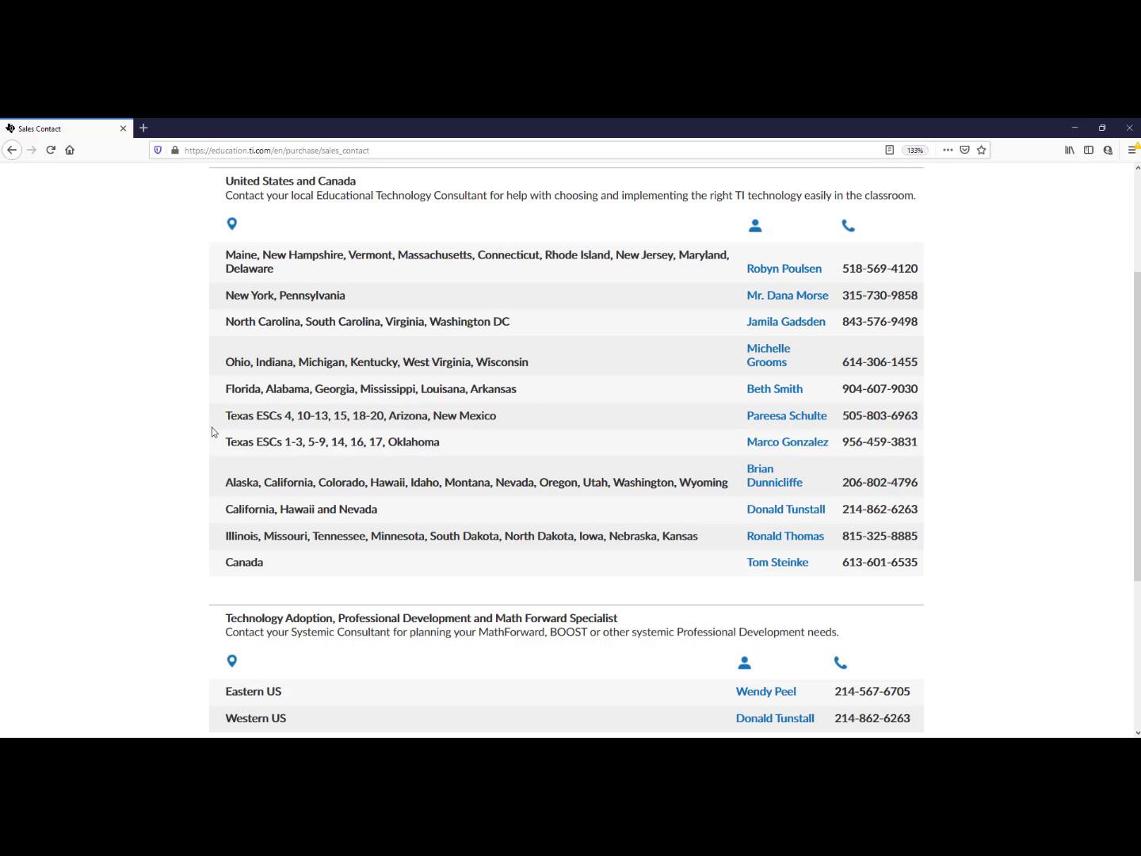
{"action": "scroll", "scroll_direction": "up", "scroll_amount": 3}
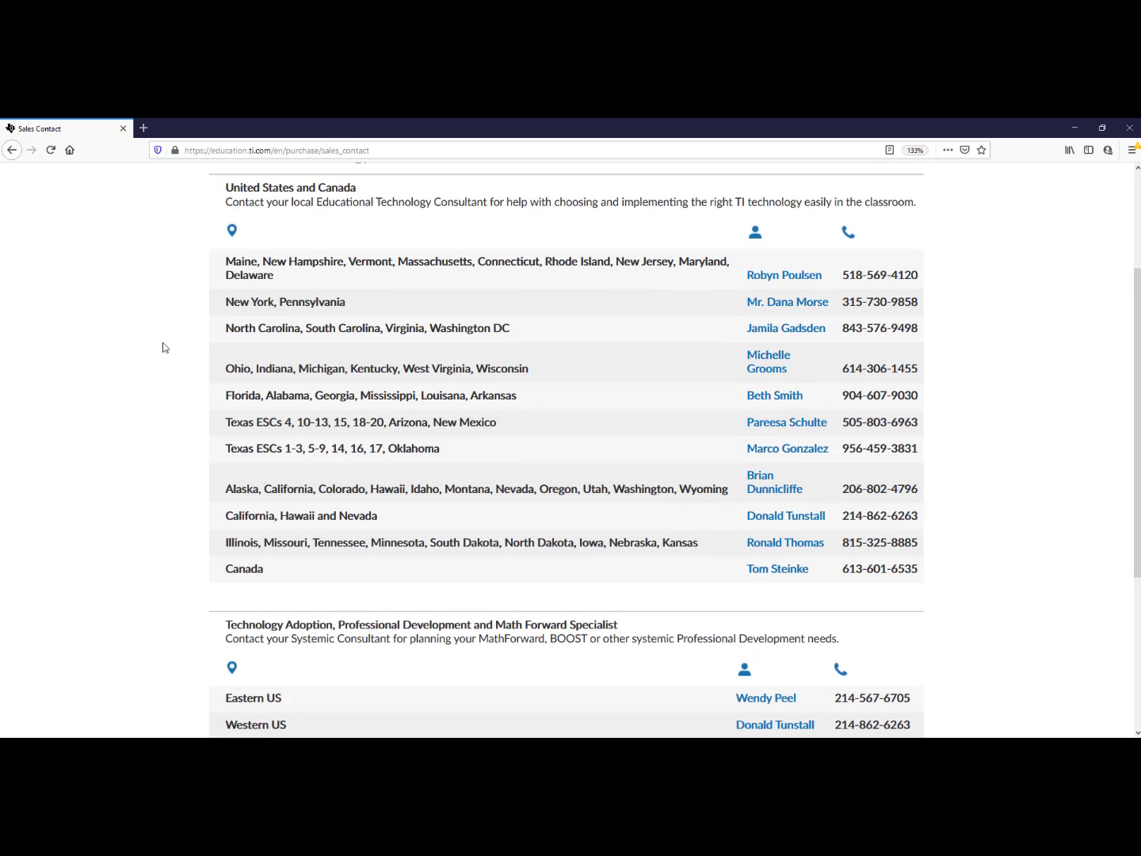
{"action": "scroll", "scroll_direction": "up", "scroll_amount": 3}
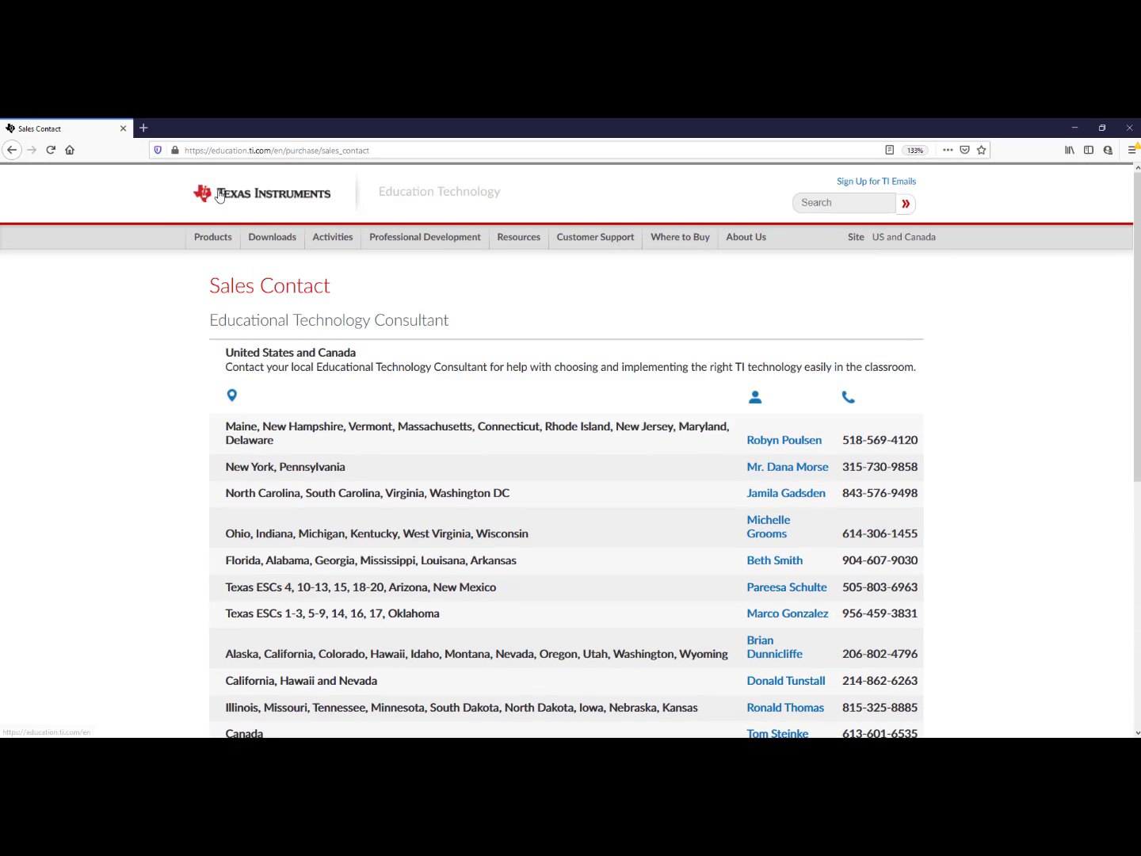
Return to the TI Education home page and go to TI-Nspire CX Updates under Downloads
{"action": "left_click", "coordinate": [261, 194]}
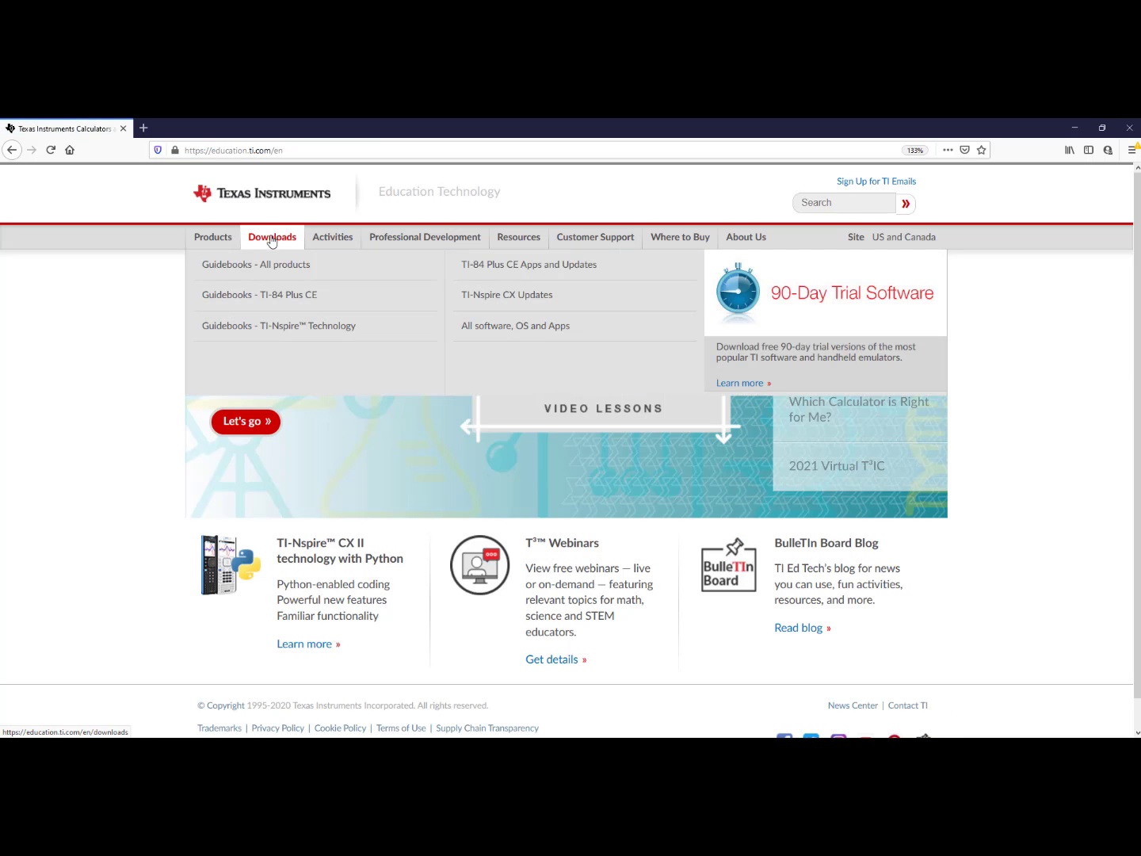
{"action": "mouse_move", "coordinate": [273, 244]}
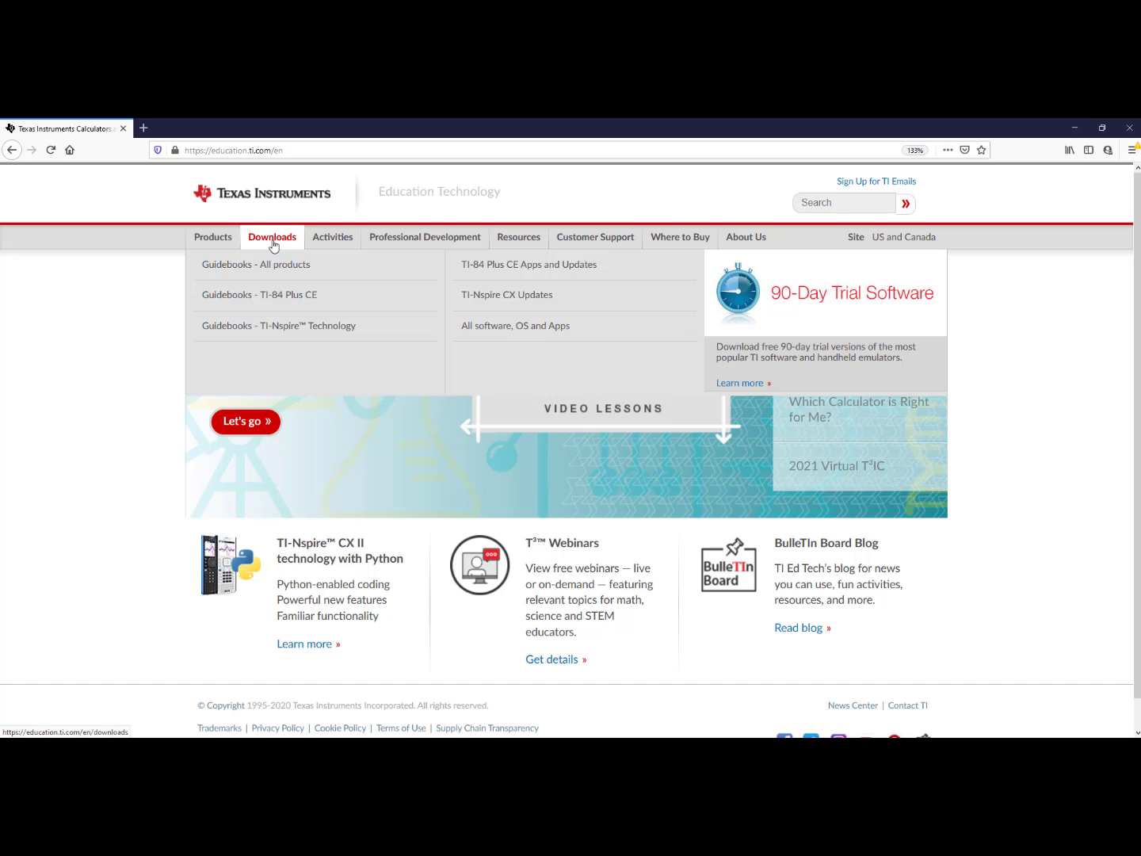
{"action": "mouse_move", "coordinate": [514, 327]}
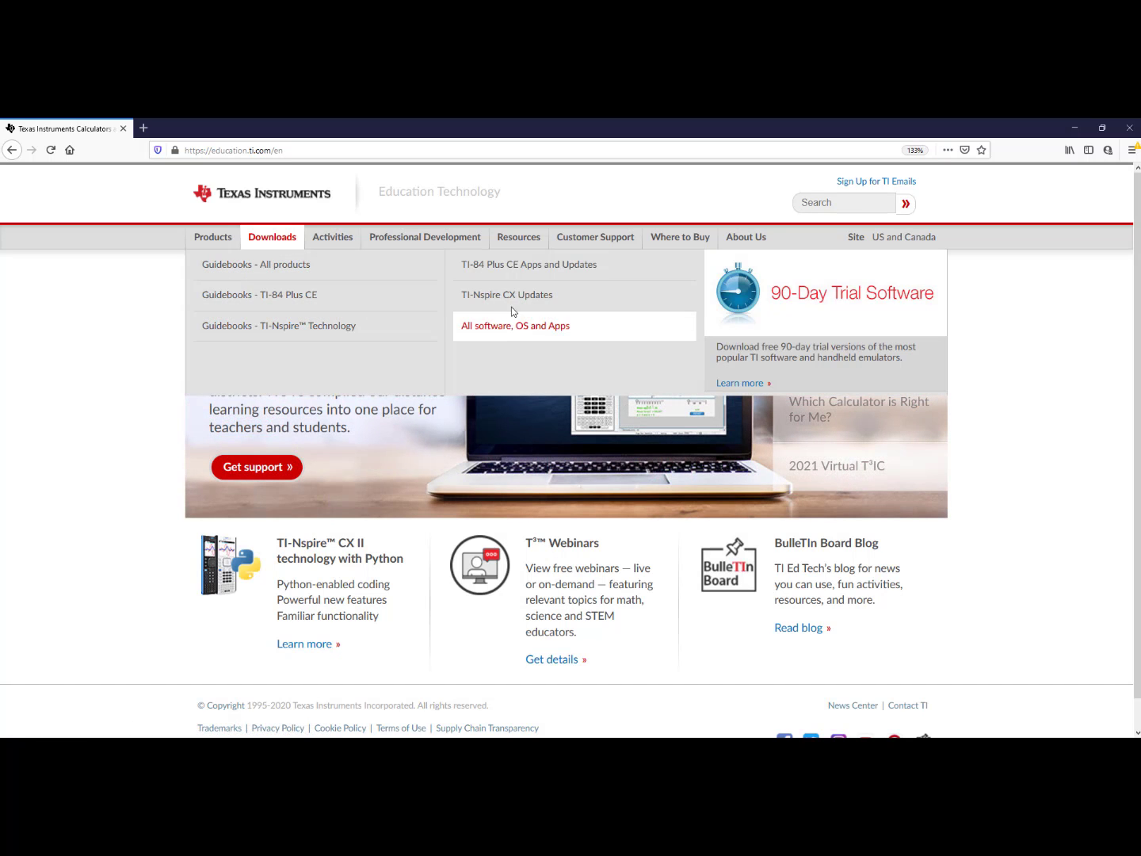
{"action": "left_click", "coordinate": [507, 295]}
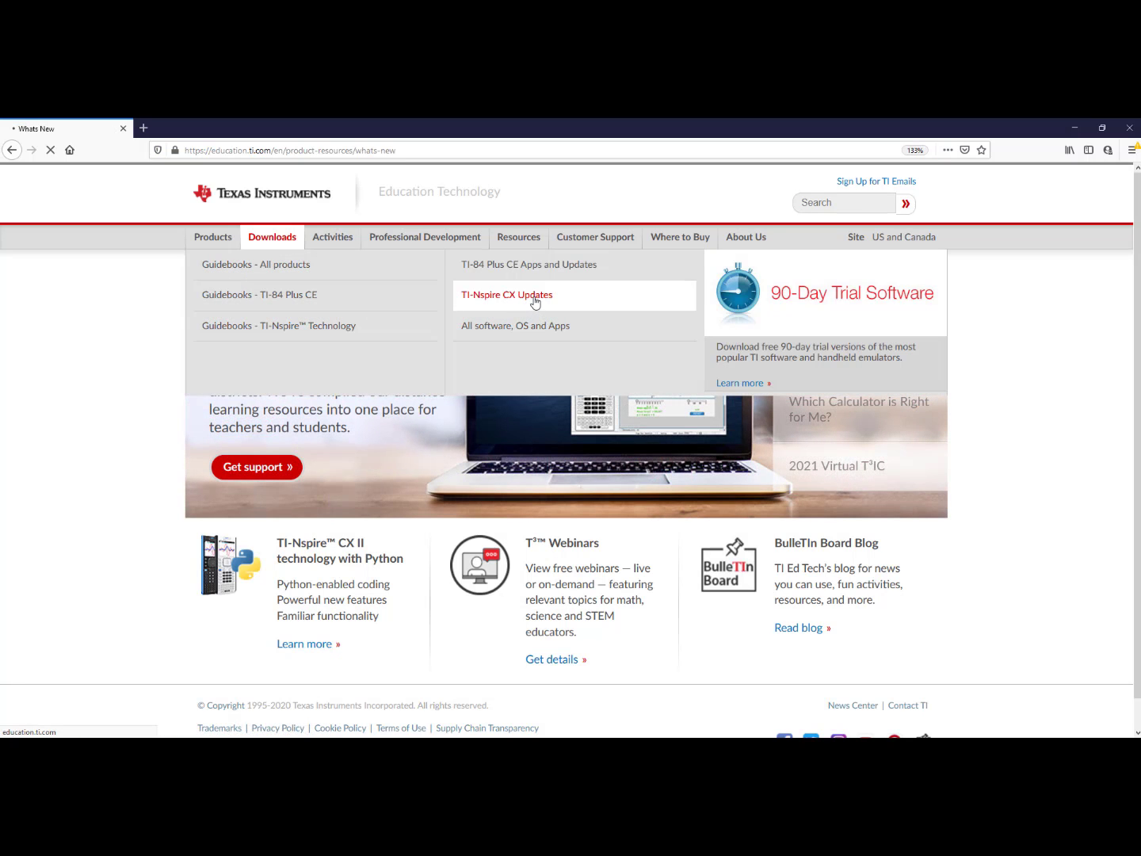
{"action": "left_click", "coordinate": [506, 295]}
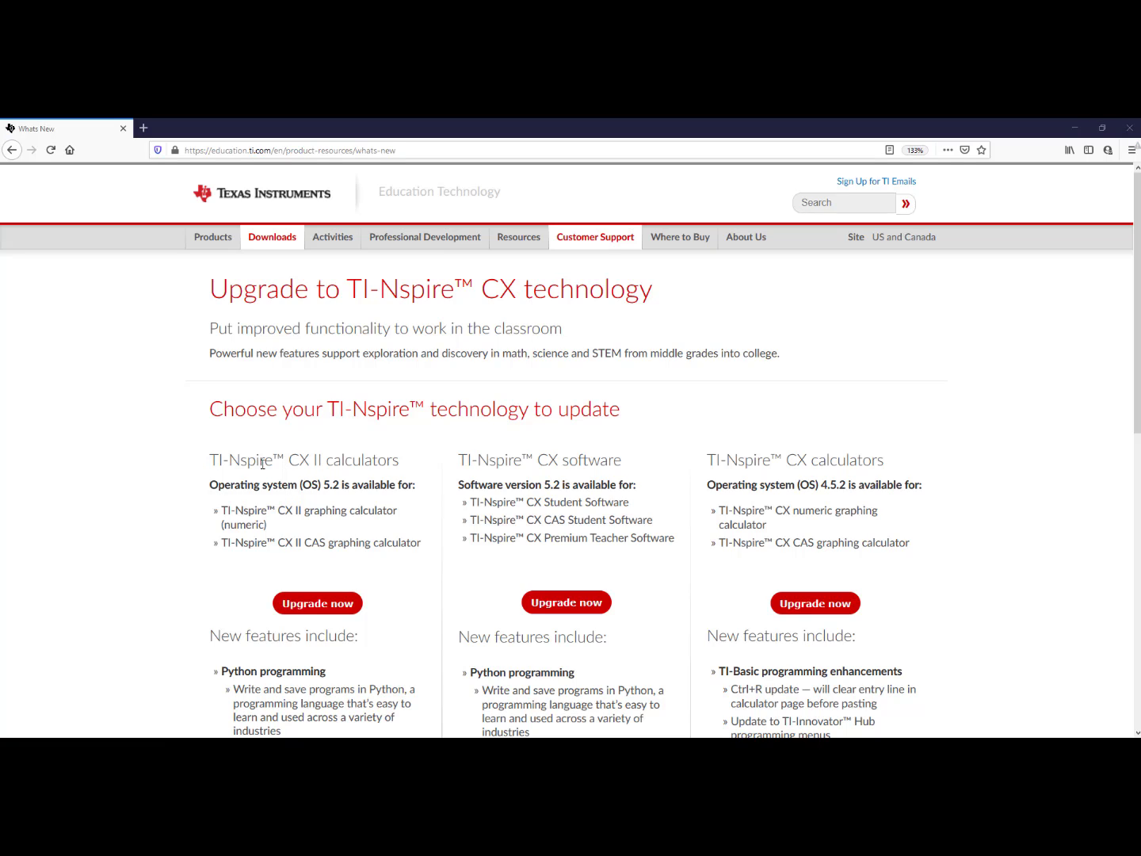
{"action": "mouse_move", "coordinate": [320, 476]}
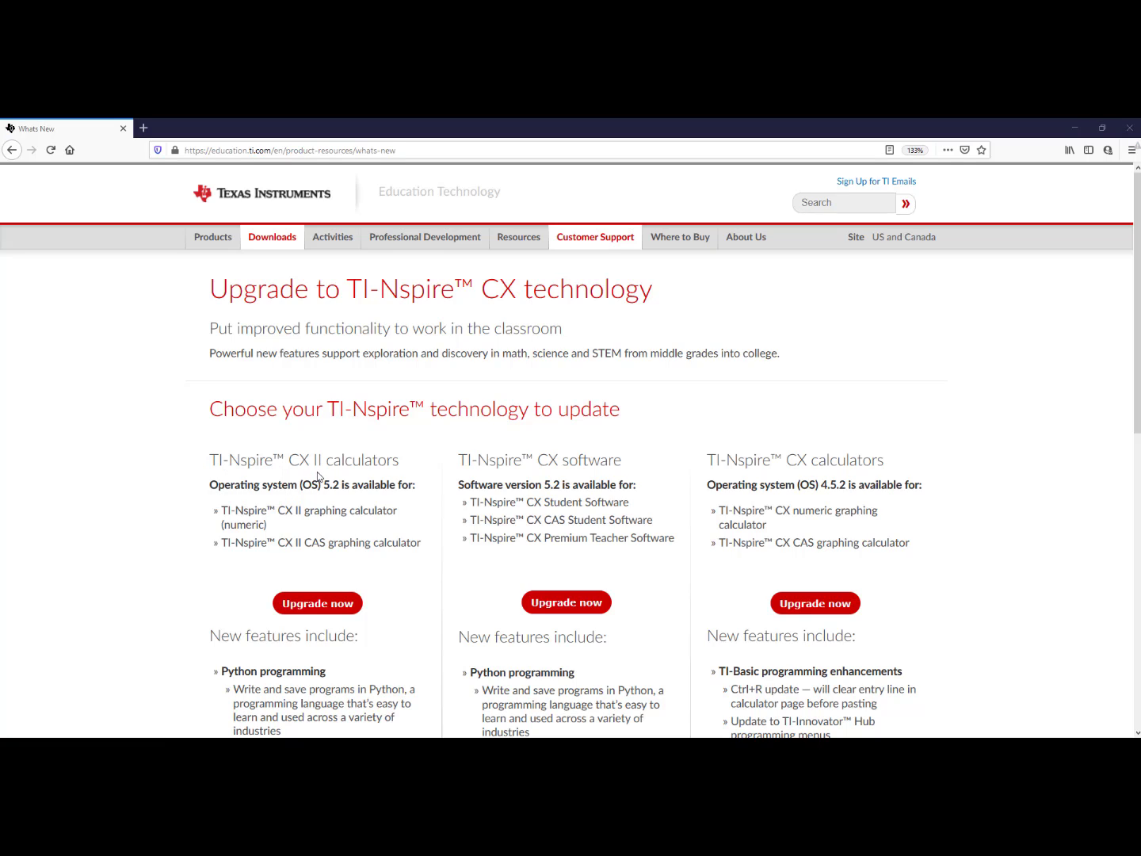
{"action": "mouse_move", "coordinate": [403, 482]}
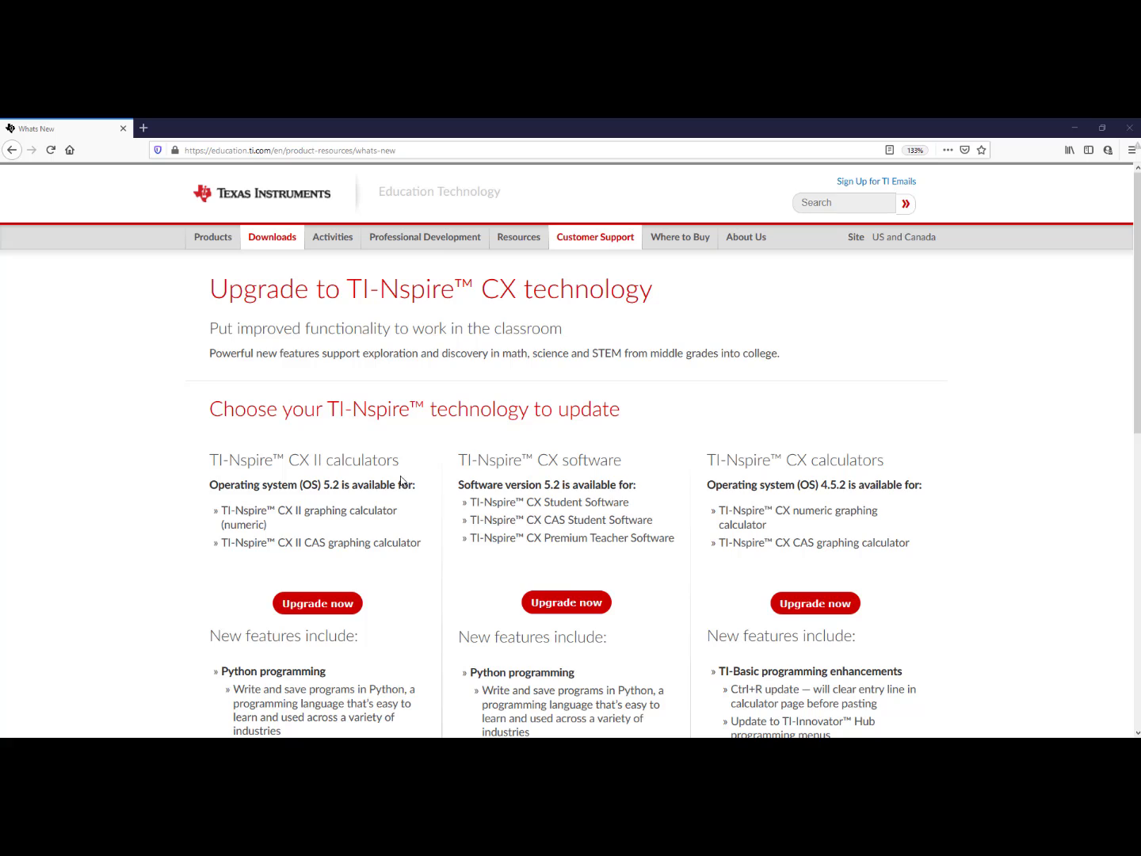
{"action": "mouse_move", "coordinate": [363, 499]}
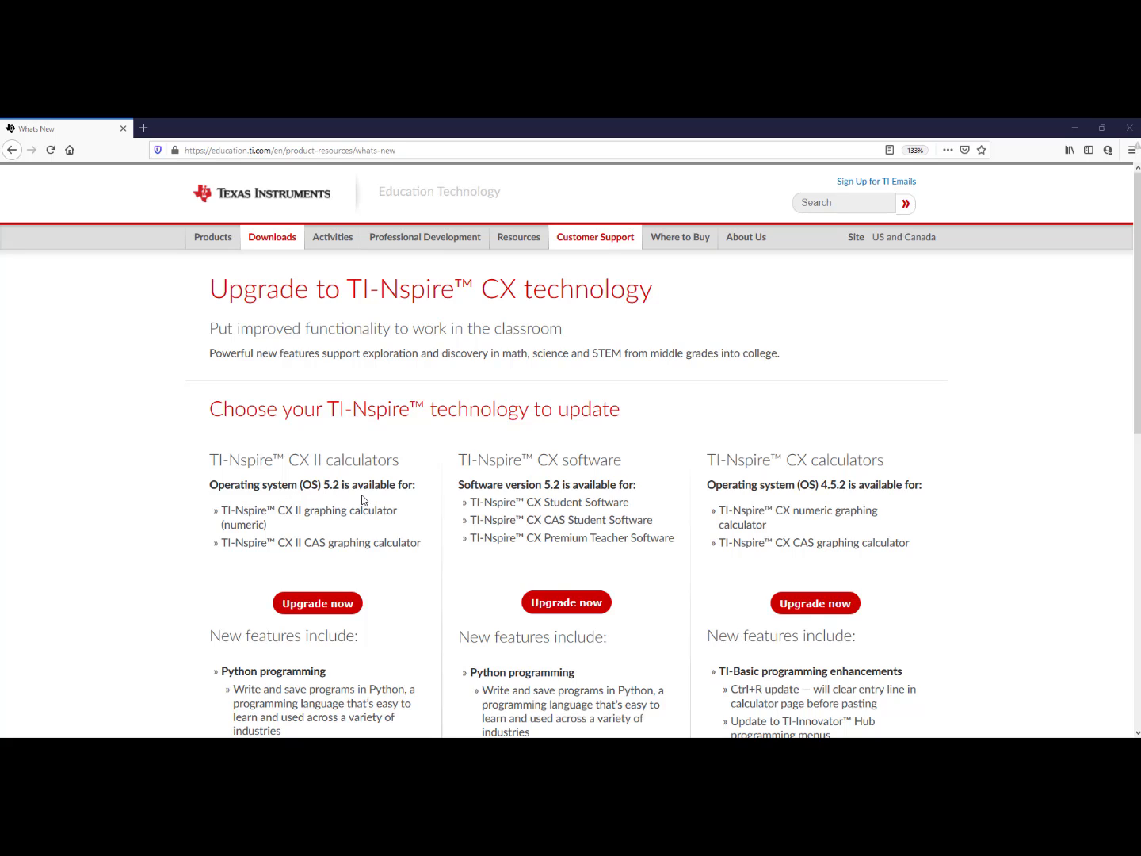
{"action": "mouse_move", "coordinate": [519, 473]}
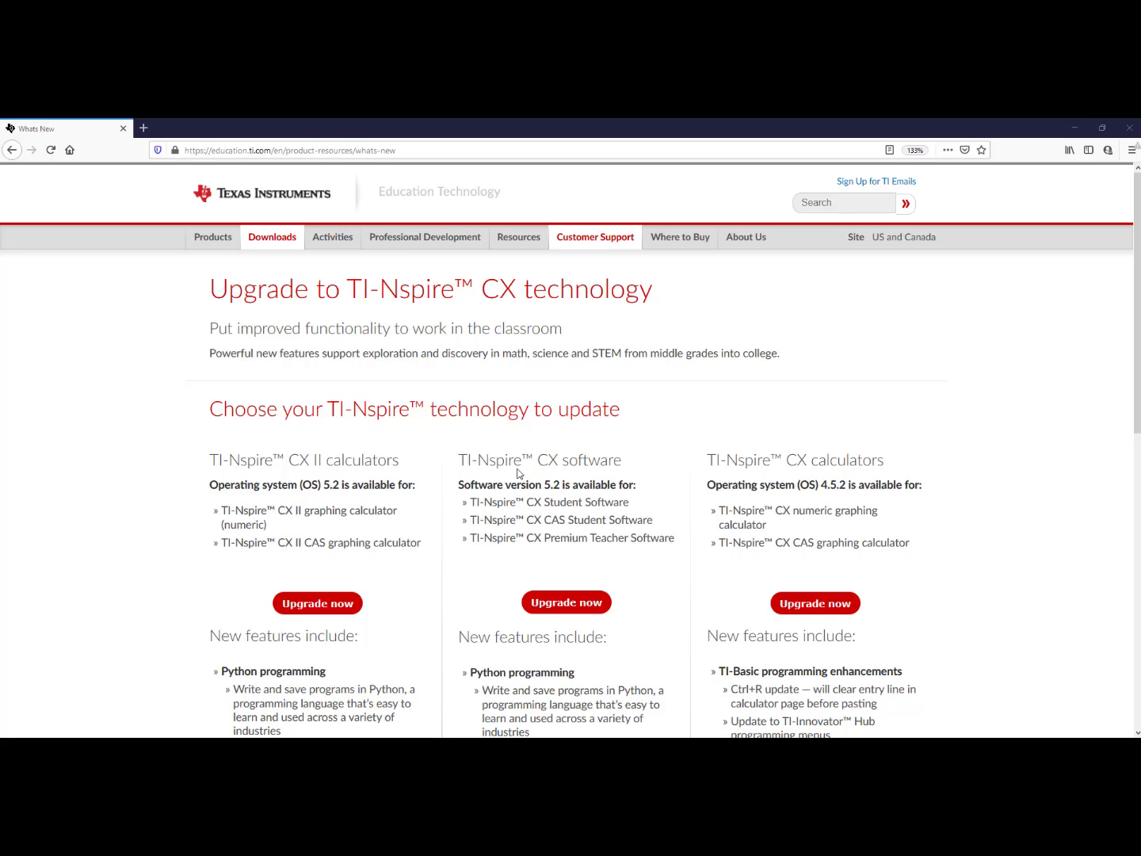
{"action": "mouse_move", "coordinate": [472, 485]}
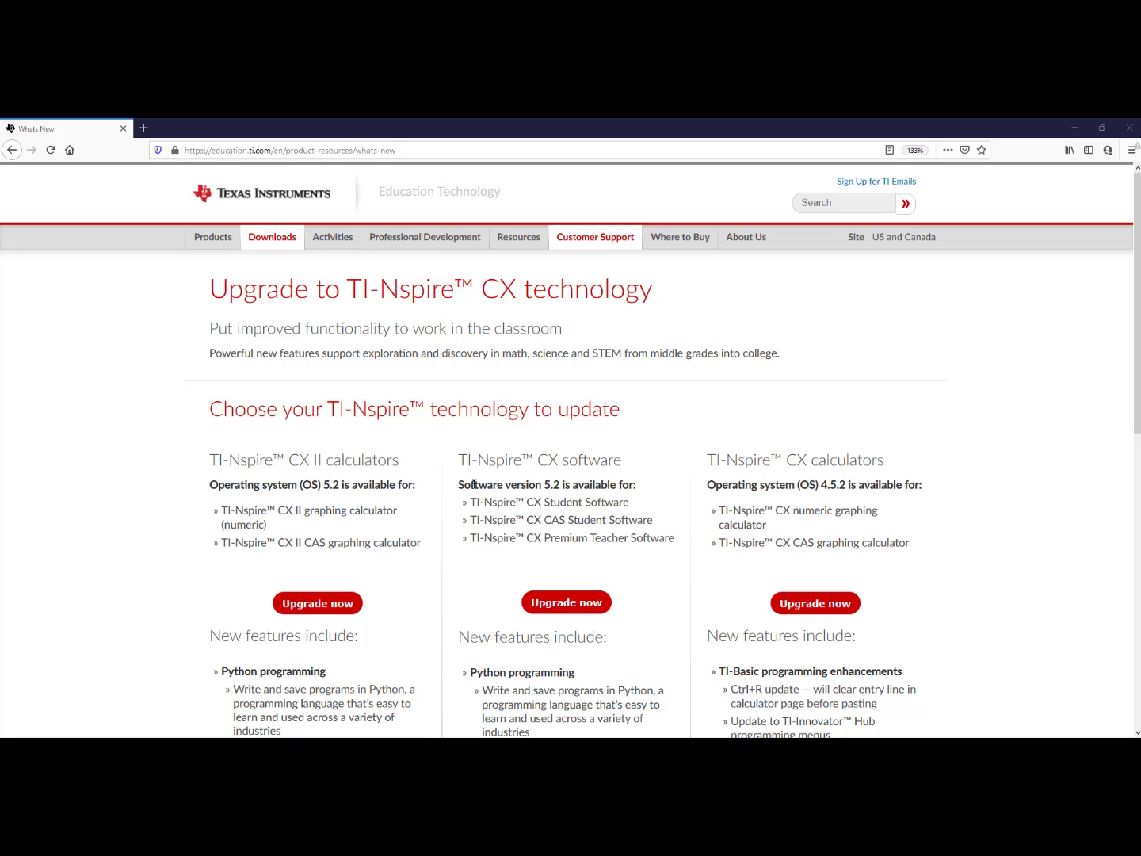
{"action": "mouse_move", "coordinate": [734, 475]}
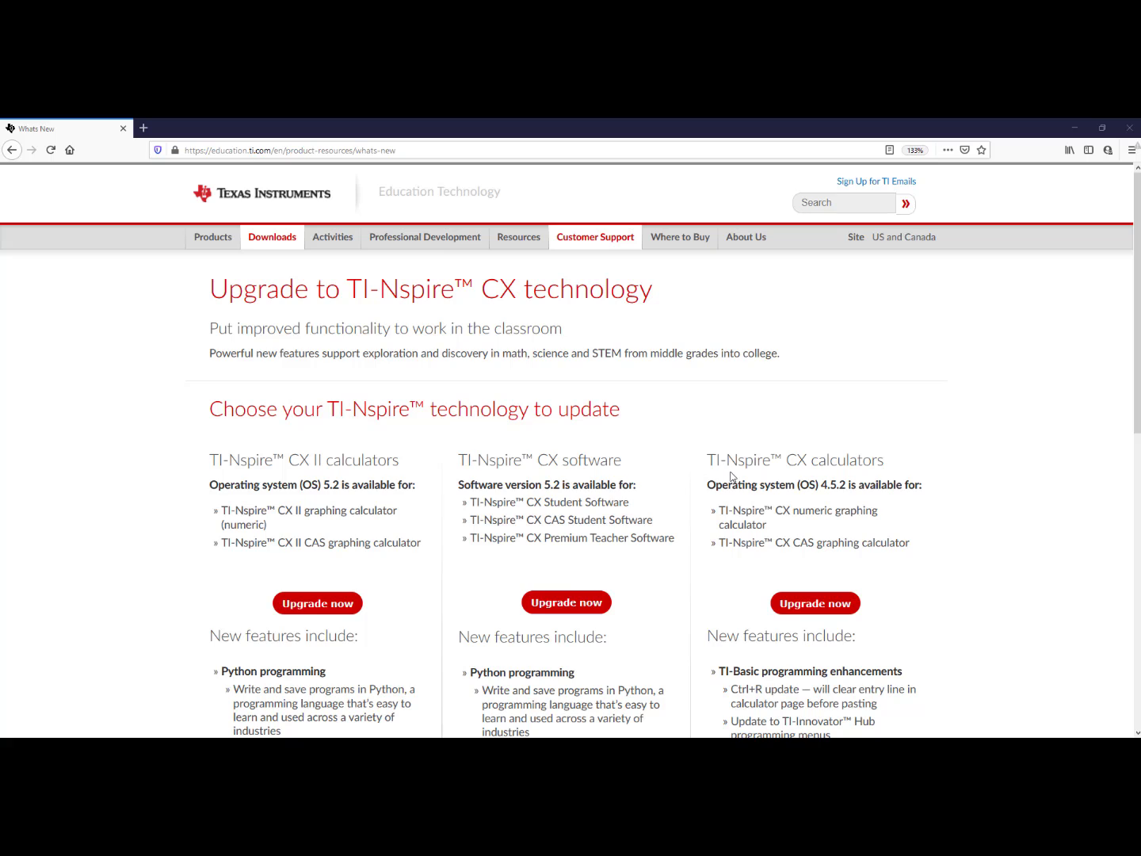
{"action": "mouse_move", "coordinate": [845, 476]}
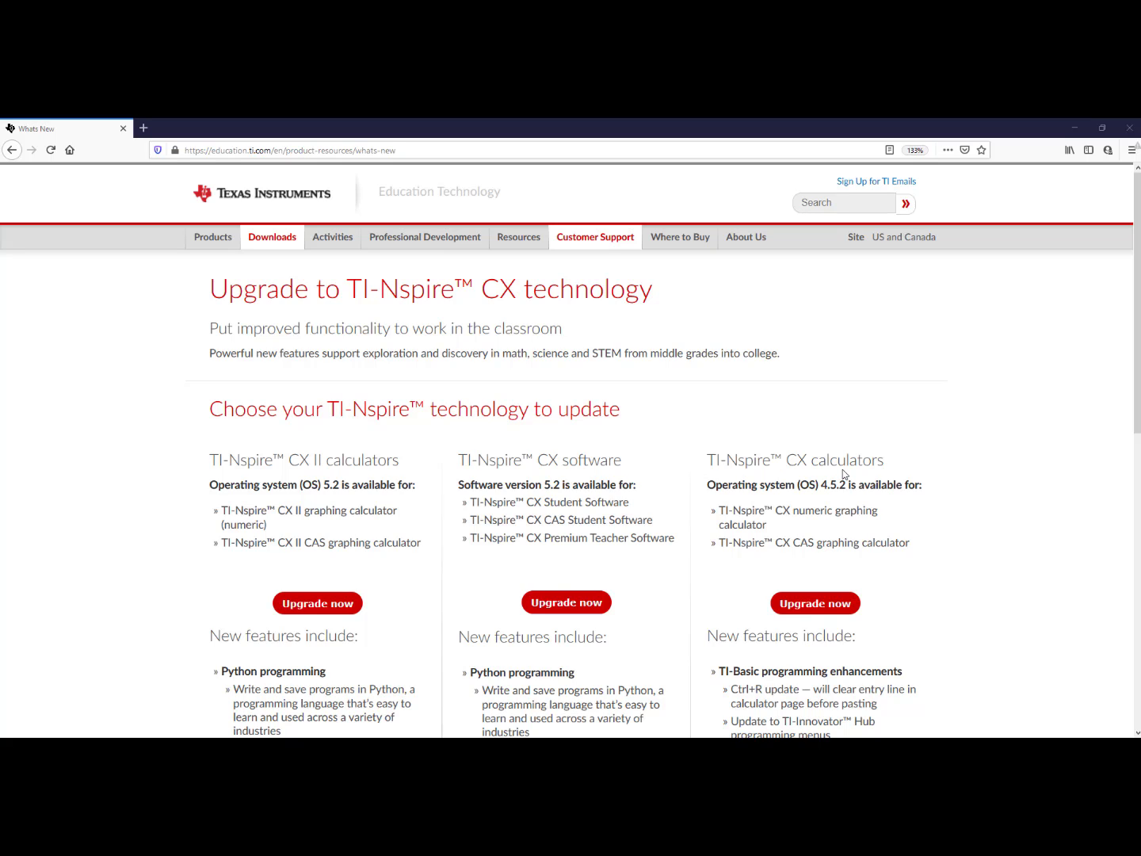
{"action": "mouse_move", "coordinate": [827, 498]}
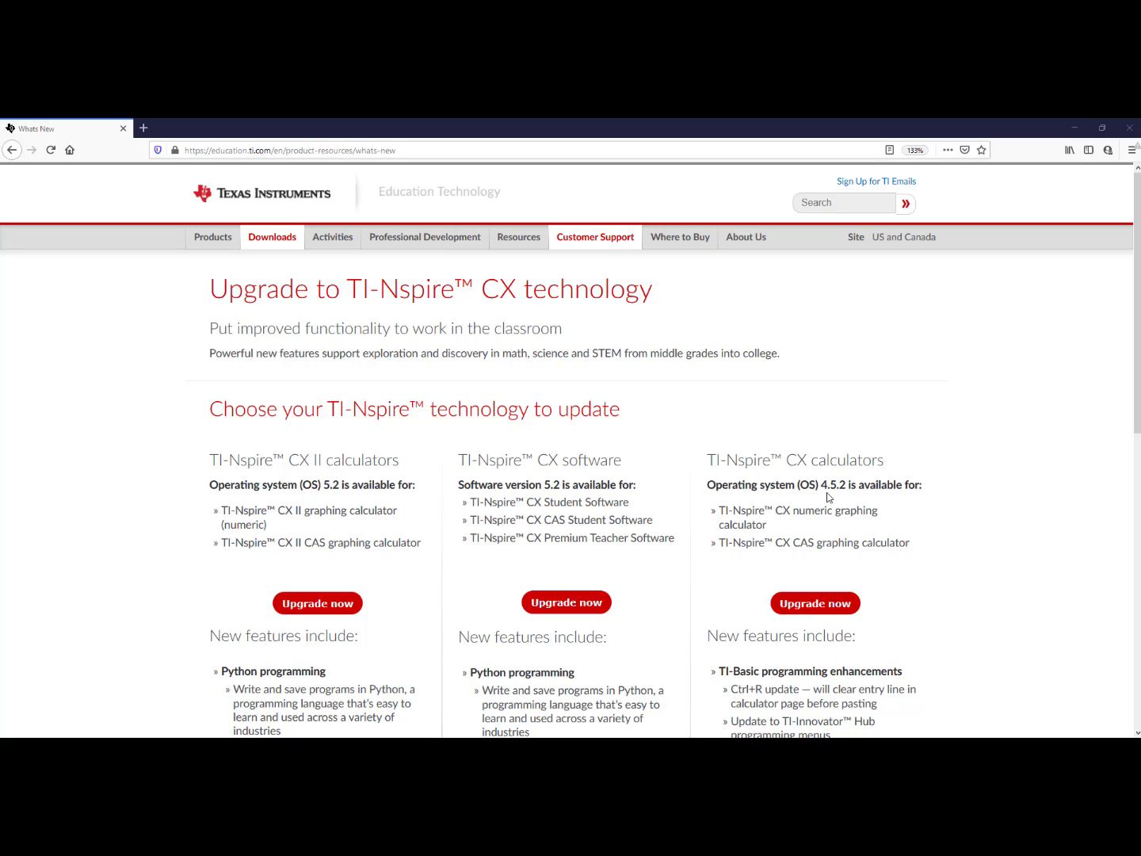
{"action": "mouse_move", "coordinate": [844, 494]}
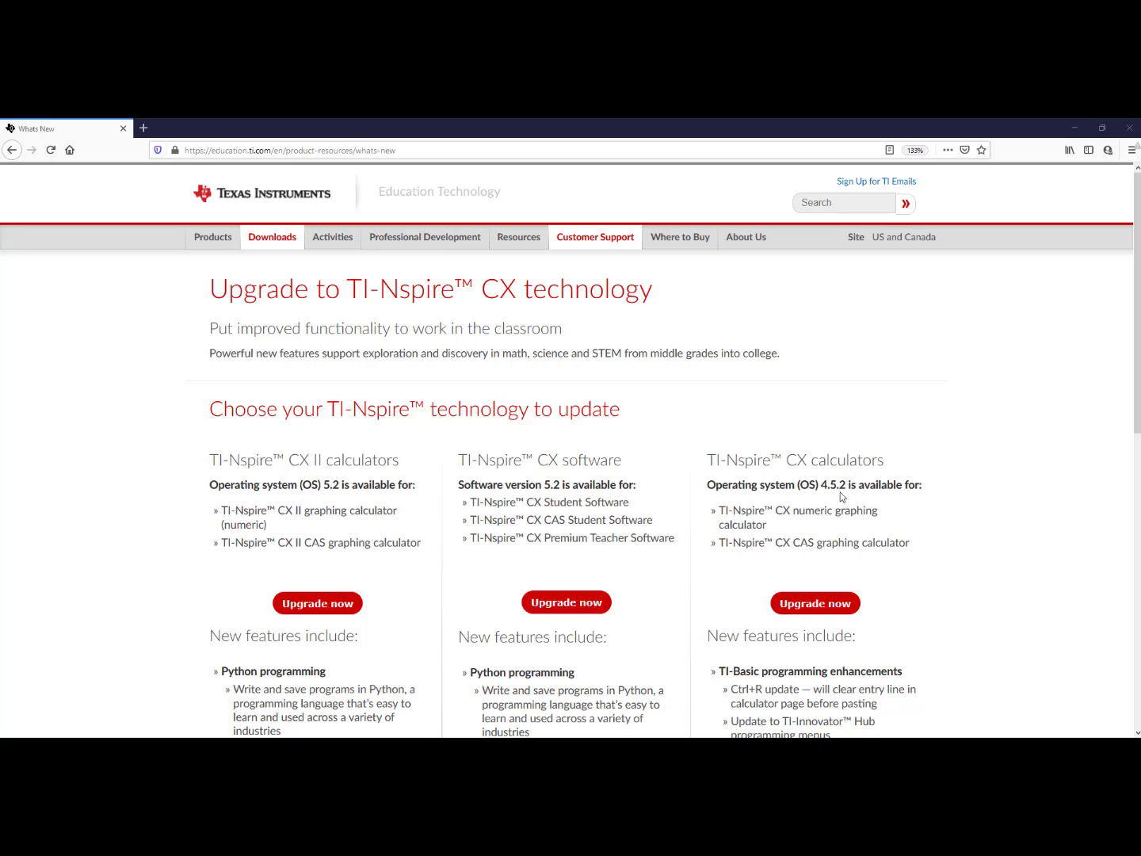
{"action": "mouse_move", "coordinate": [310, 474]}
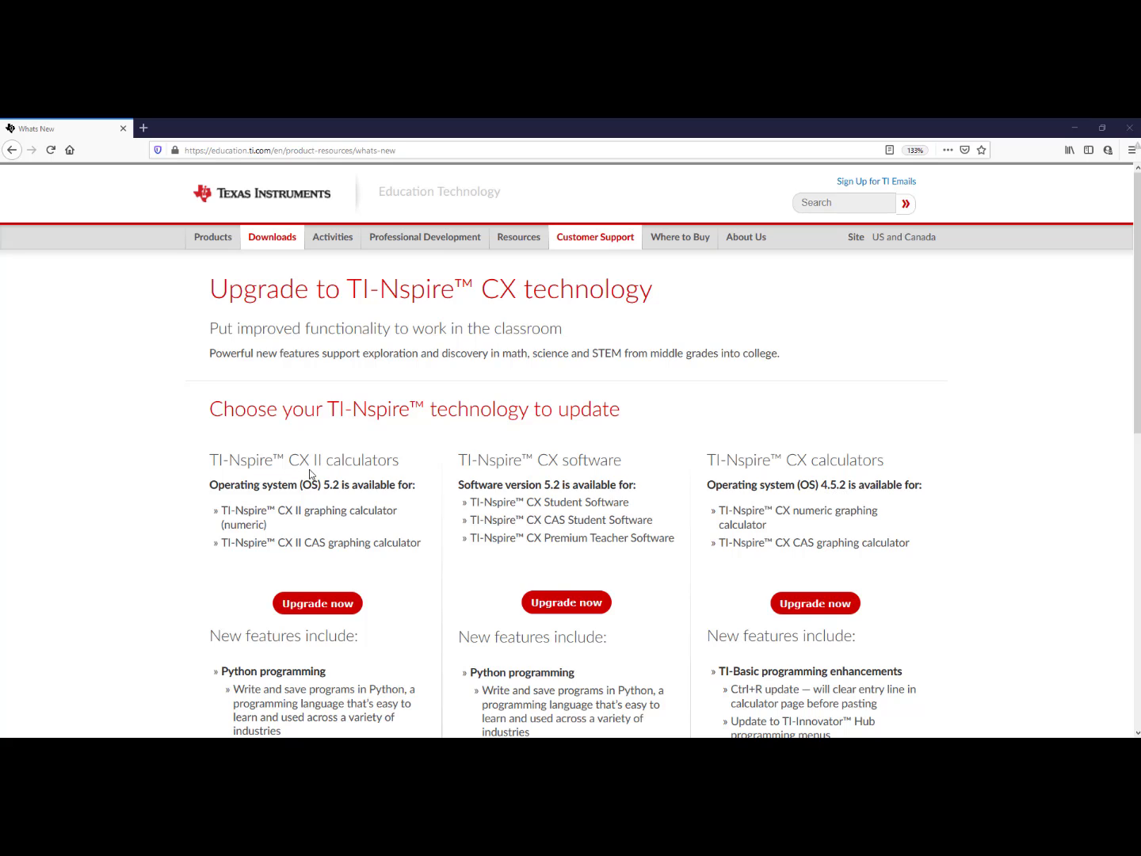
{"action": "mouse_move", "coordinate": [317, 606]}
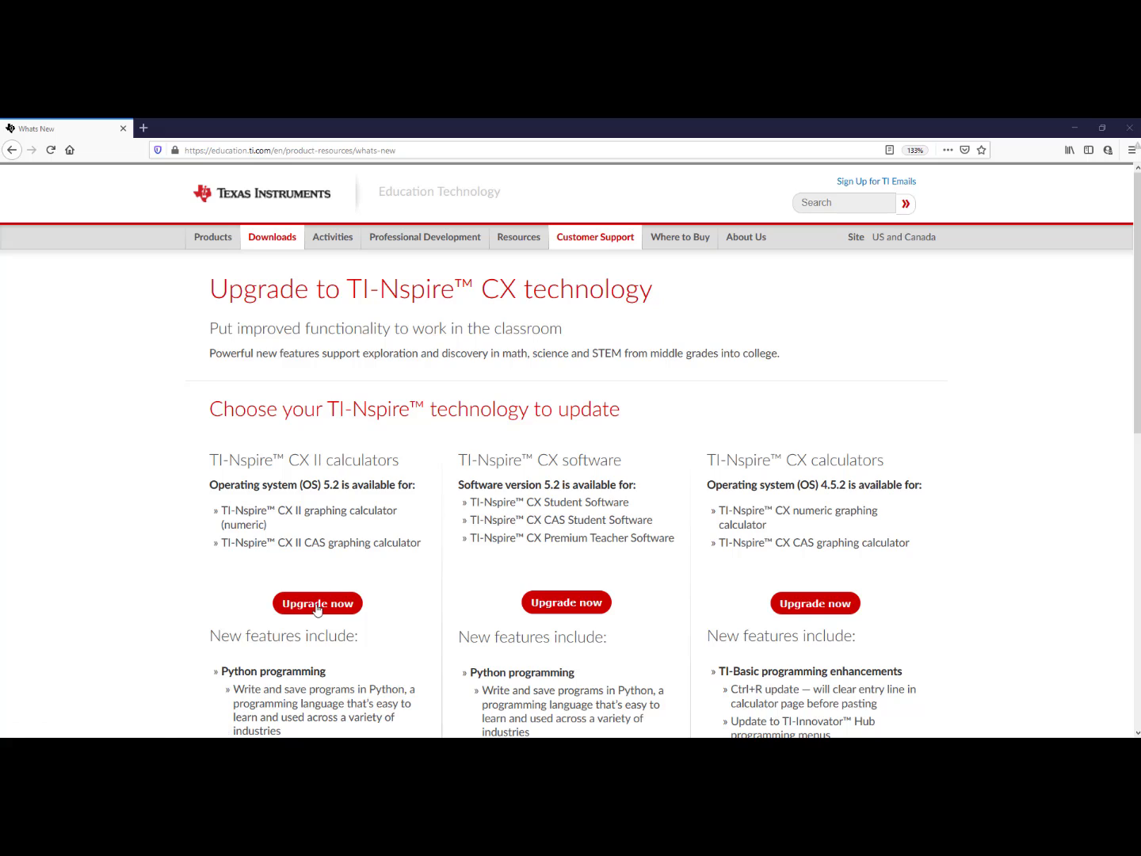
Start the update questionnaire, marking TI-Nspire CX II CAS and Yes to the TI-Innovator Hub
{"action": "left_click", "coordinate": [317, 602]}
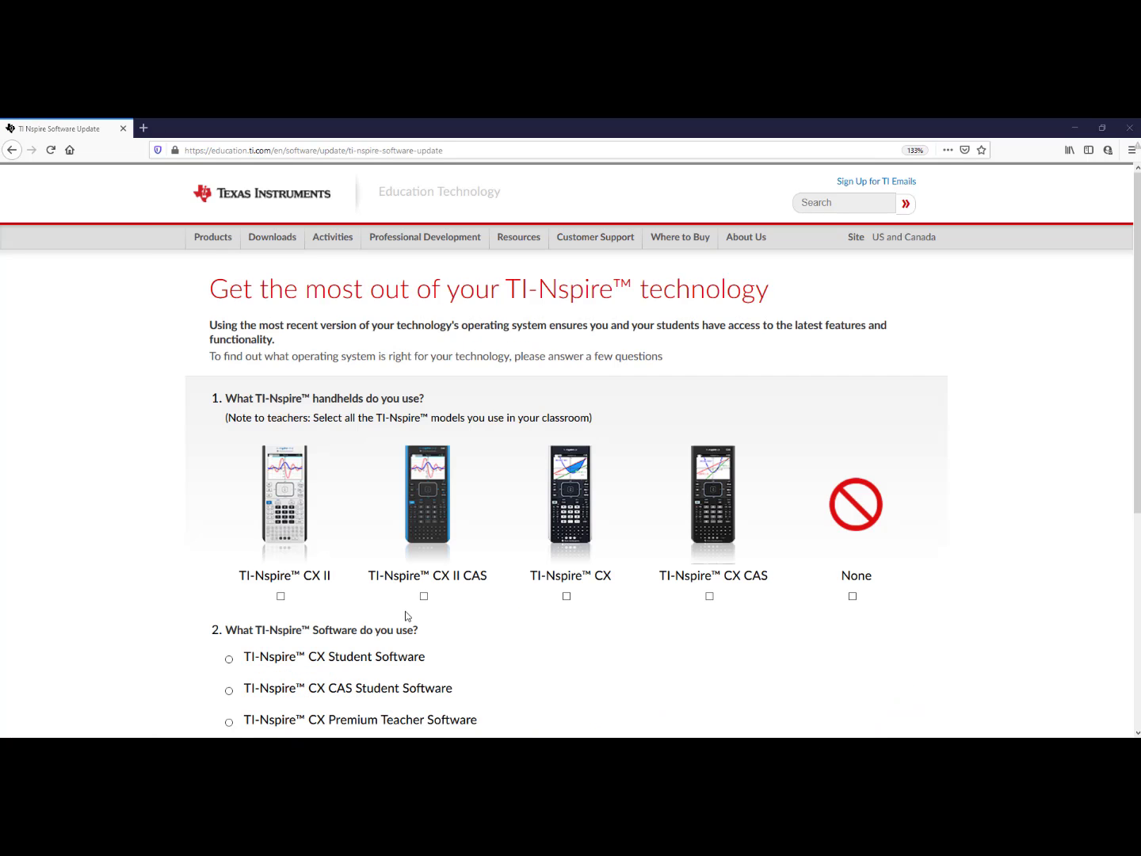
{"action": "mouse_move", "coordinate": [425, 612]}
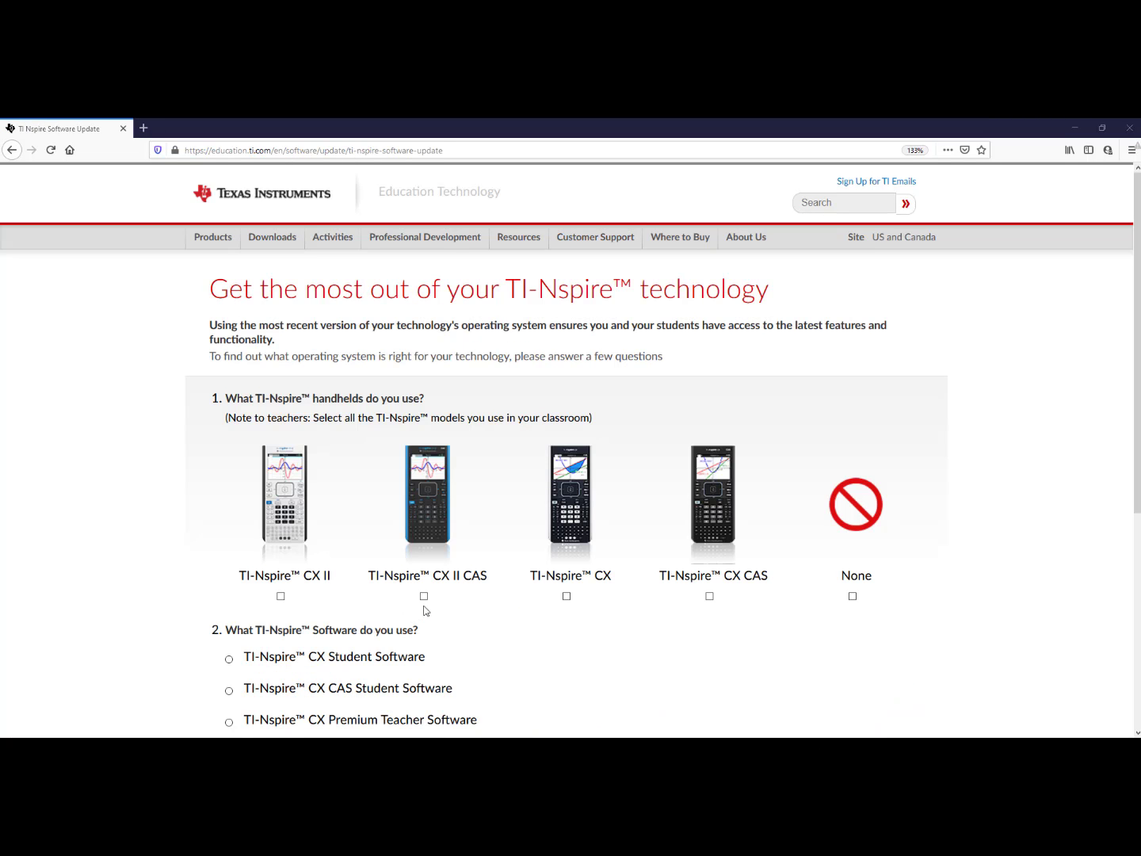
{"action": "left_click", "coordinate": [424, 596]}
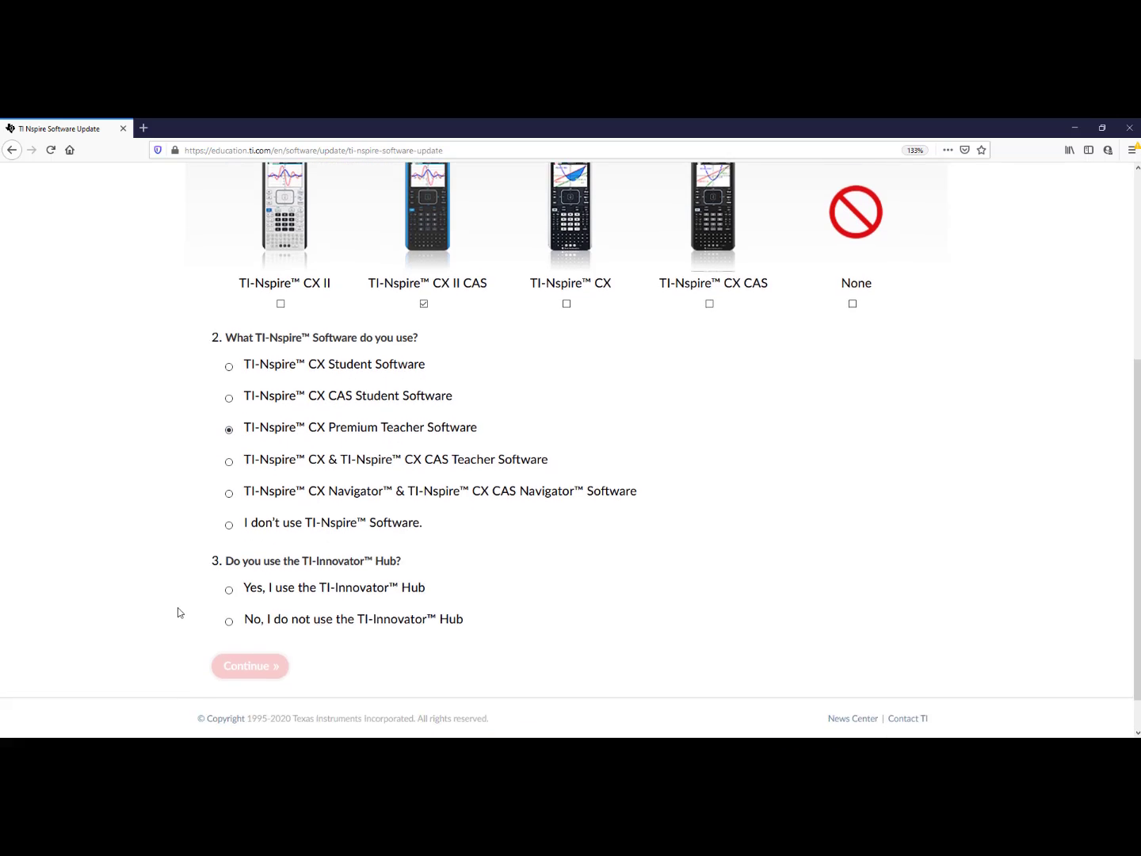
{"action": "scroll", "scroll_direction": "down", "scroll_amount": 3}
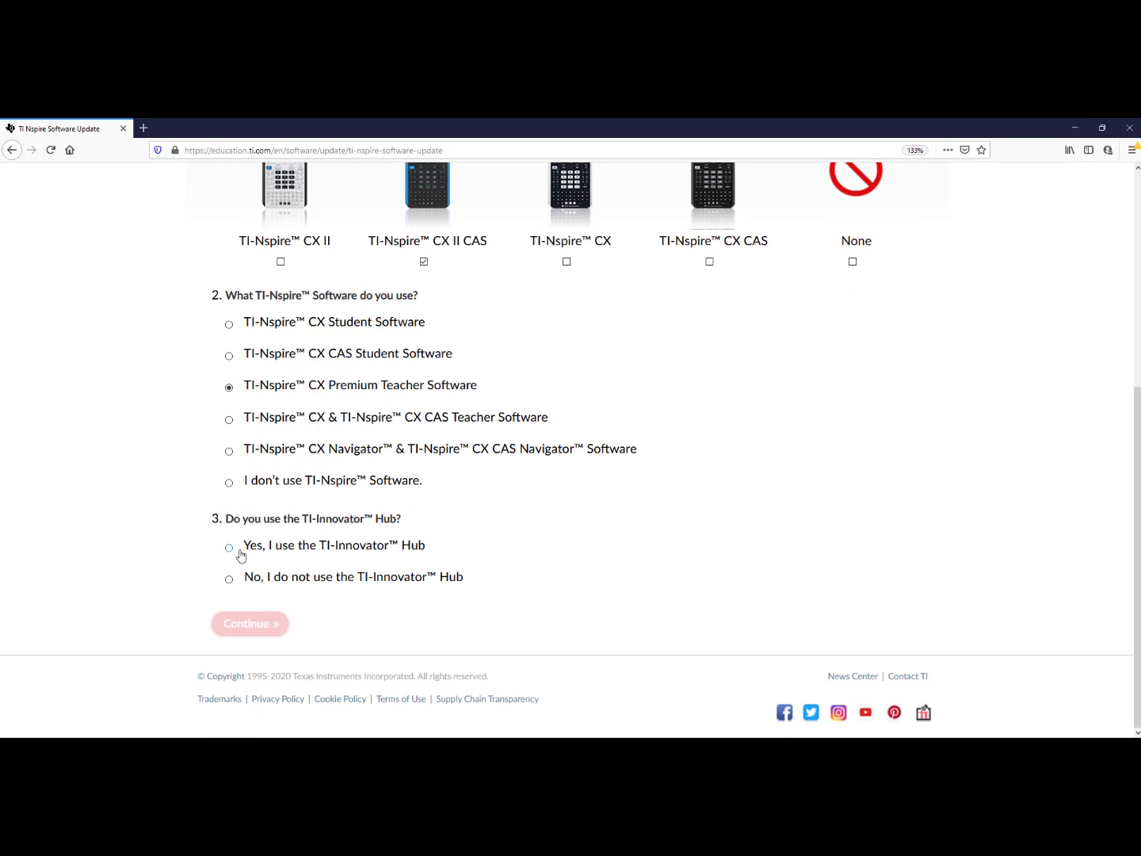
{"action": "left_click", "coordinate": [228, 547]}
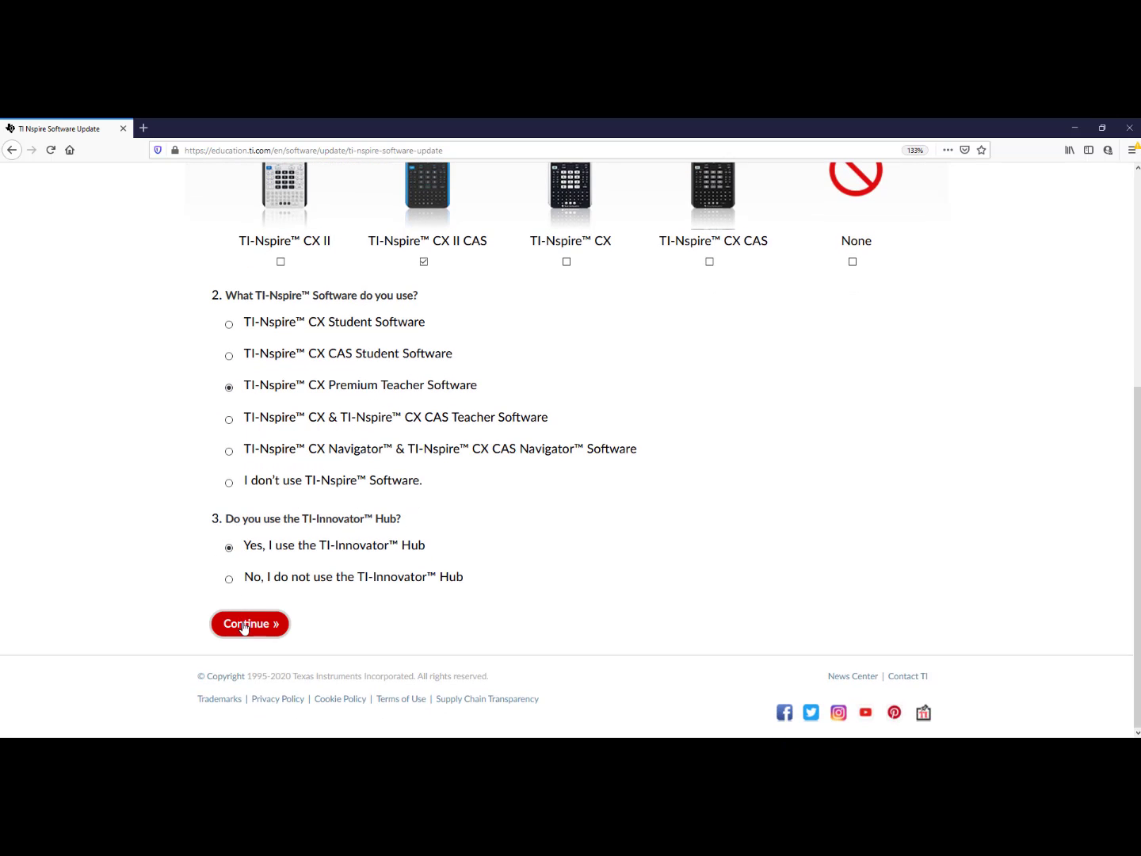
Submit the answers and save the TI-Nspire CX II CAS OS 5.2 file to the computer
{"action": "left_click", "coordinate": [251, 625]}
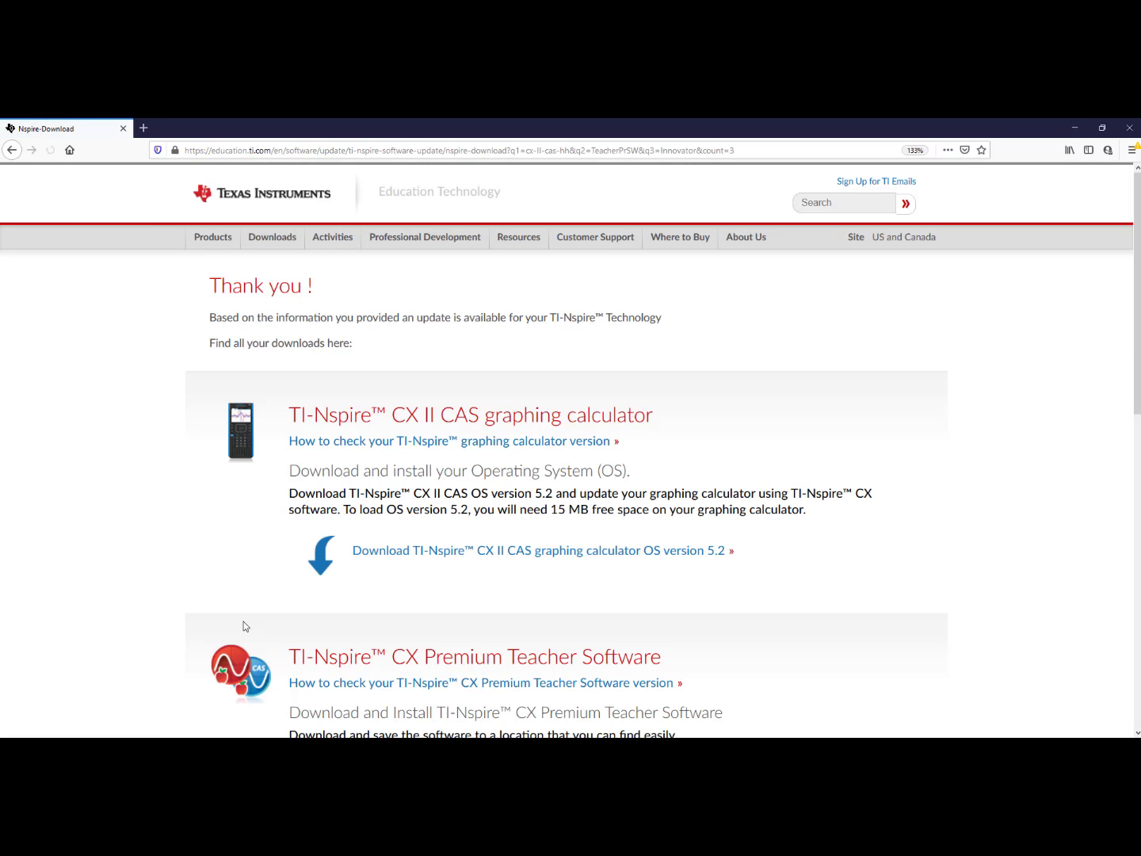
{"action": "scroll", "scroll_direction": "down", "scroll_amount": 3}
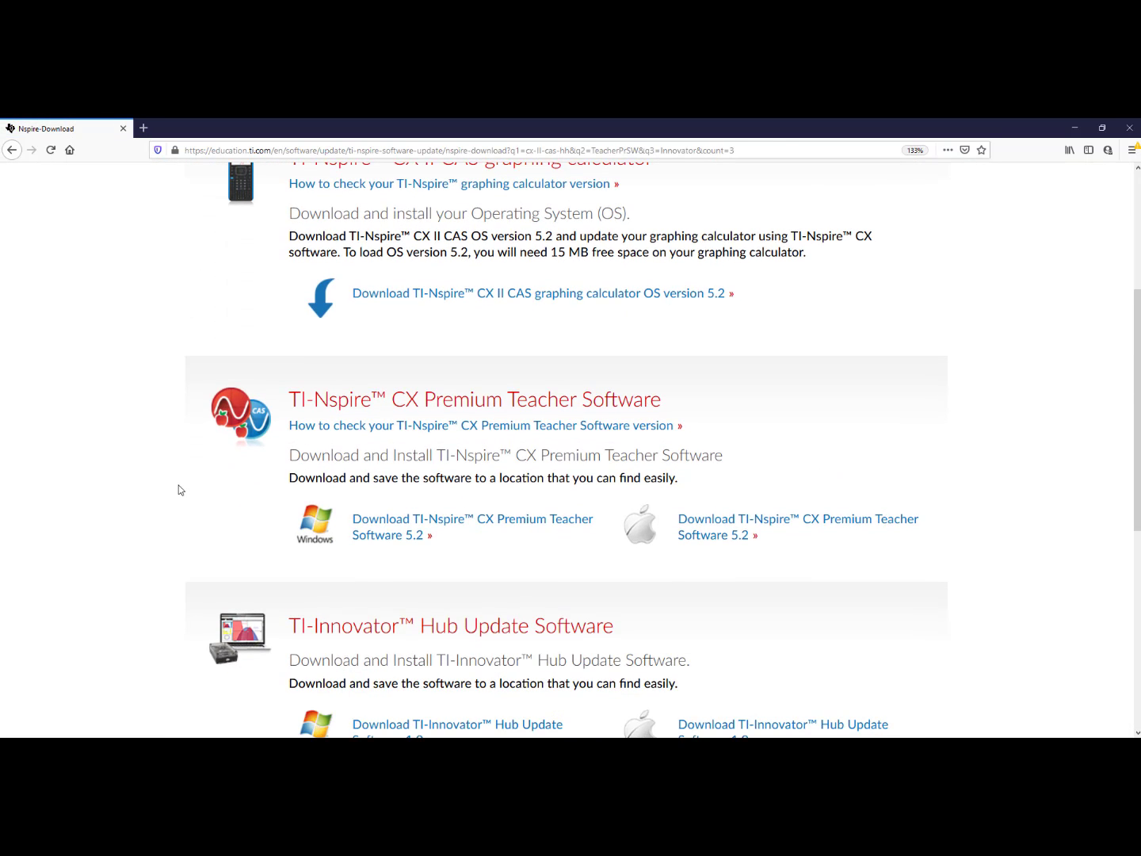
{"action": "scroll", "scroll_direction": "down", "scroll_amount": 3}
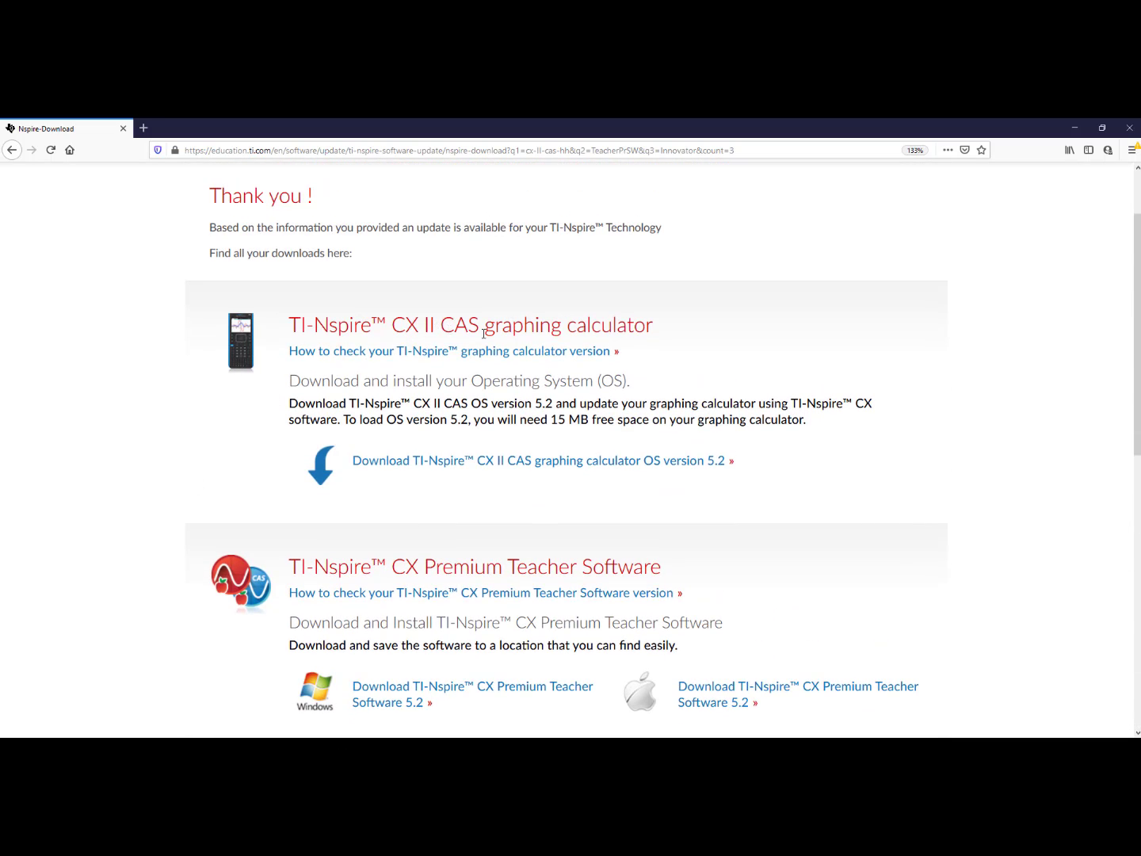
{"action": "mouse_move", "coordinate": [400, 460]}
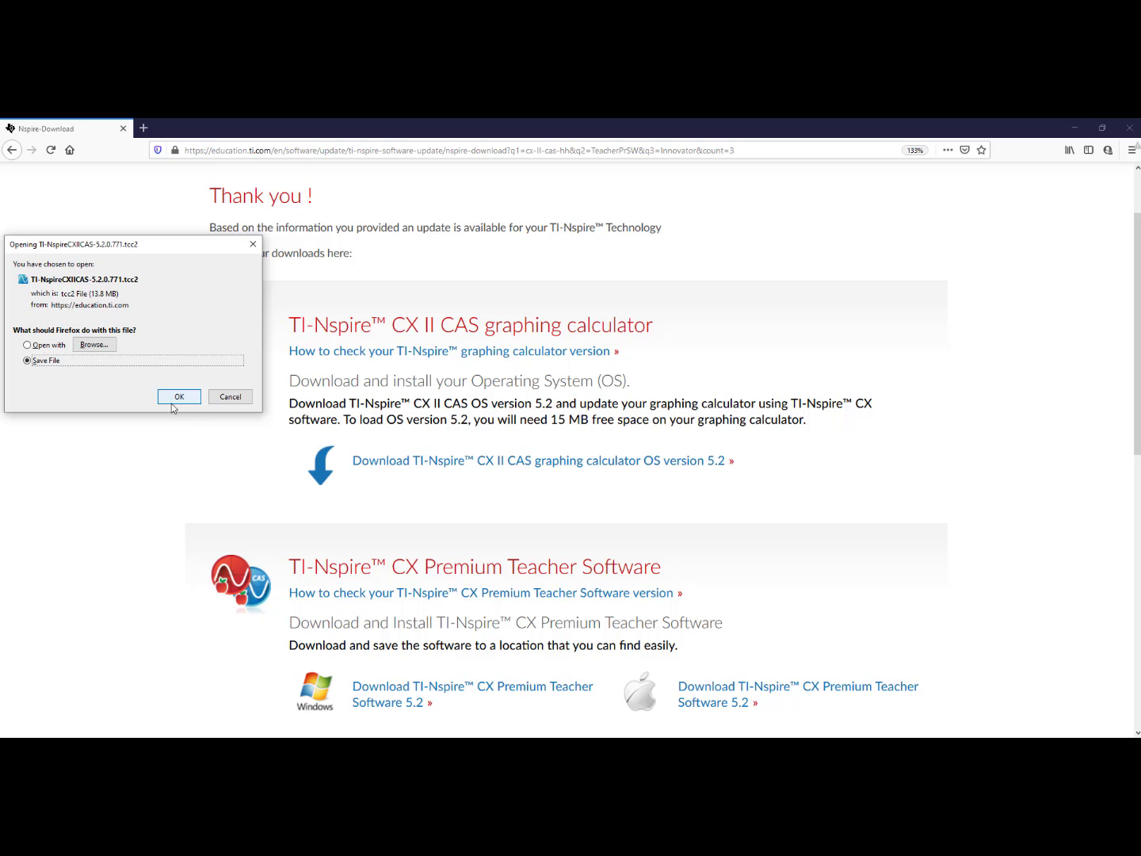
{"action": "left_click", "coordinate": [178, 396]}
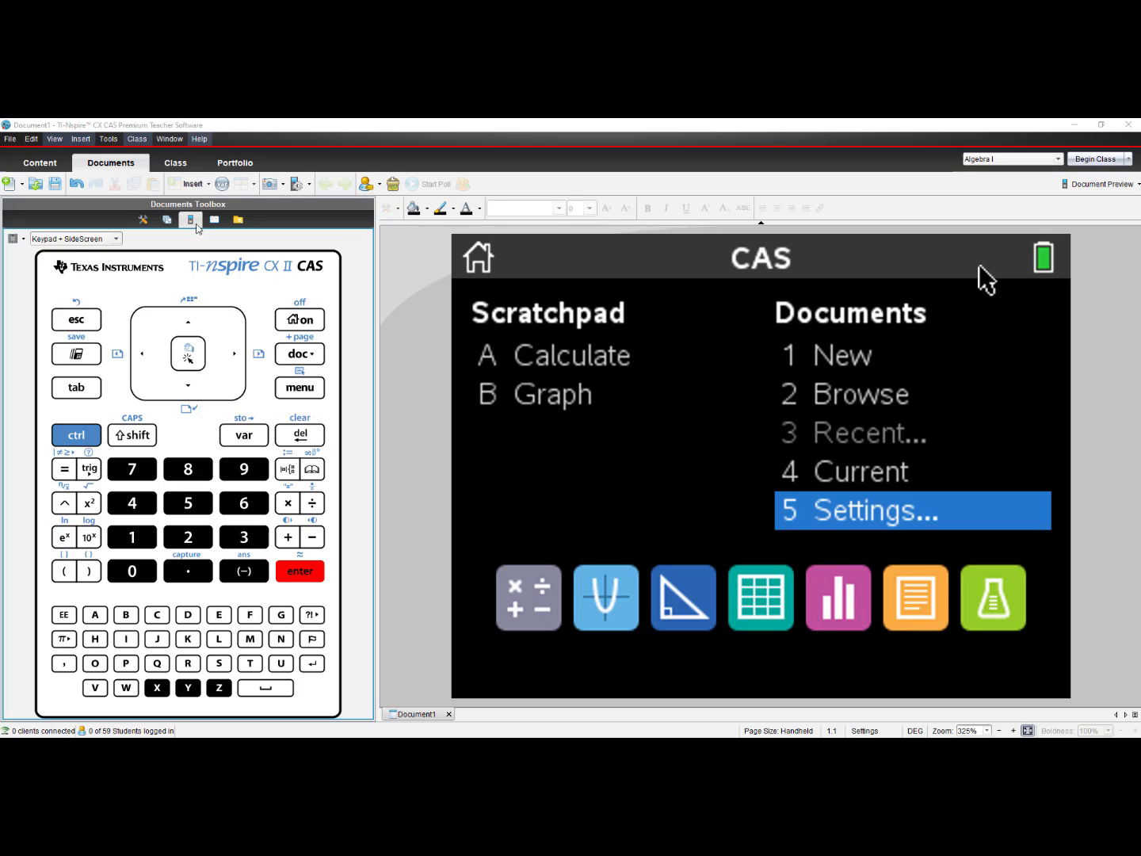
{"action": "mouse_move", "coordinate": [209, 288]}
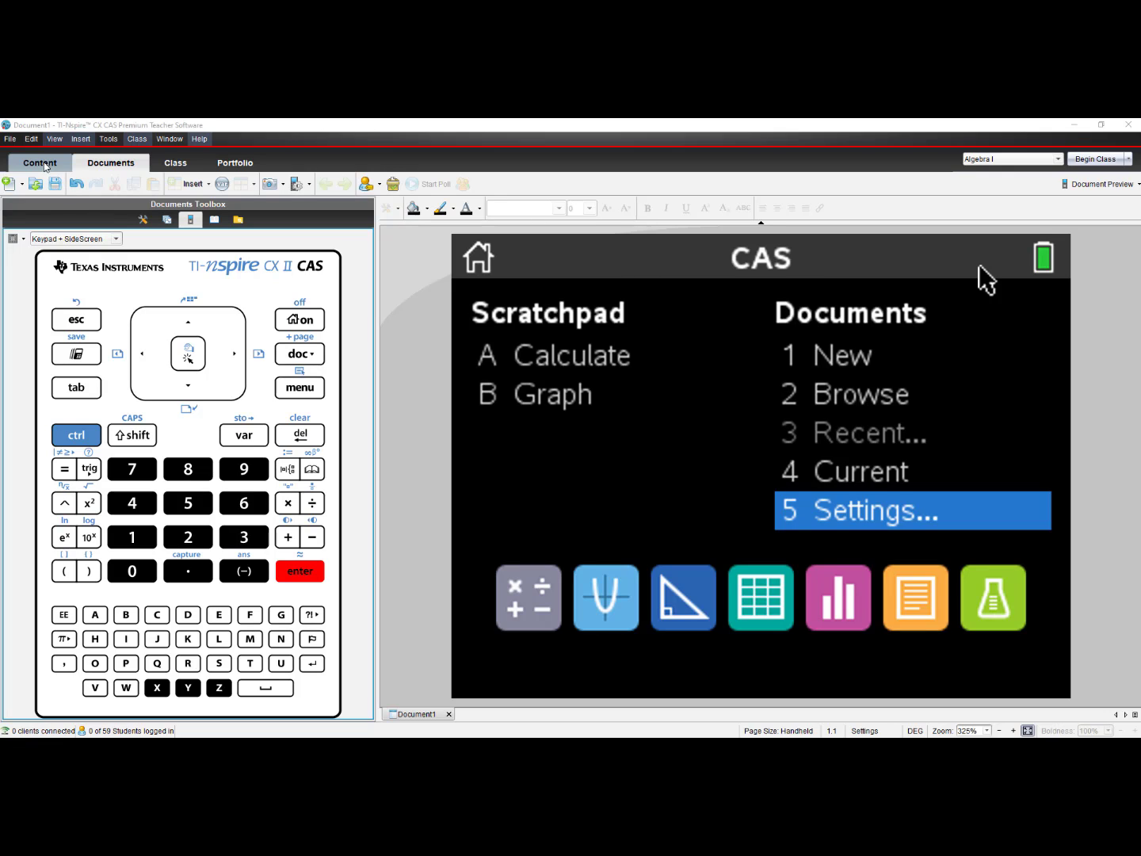
Switch to the Content workspace listing computer folders and the connected CX II CAS handheld
{"action": "left_click", "coordinate": [38, 161]}
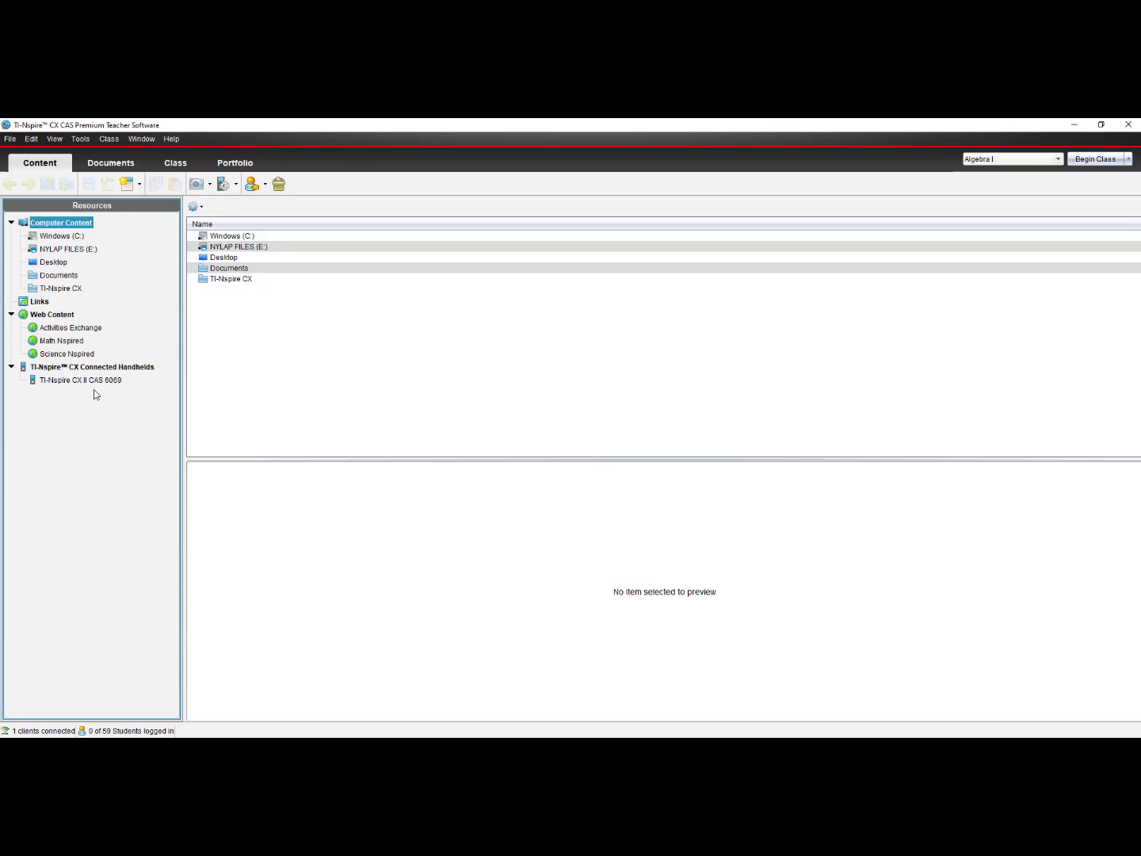
{"action": "mouse_move", "coordinate": [84, 409]}
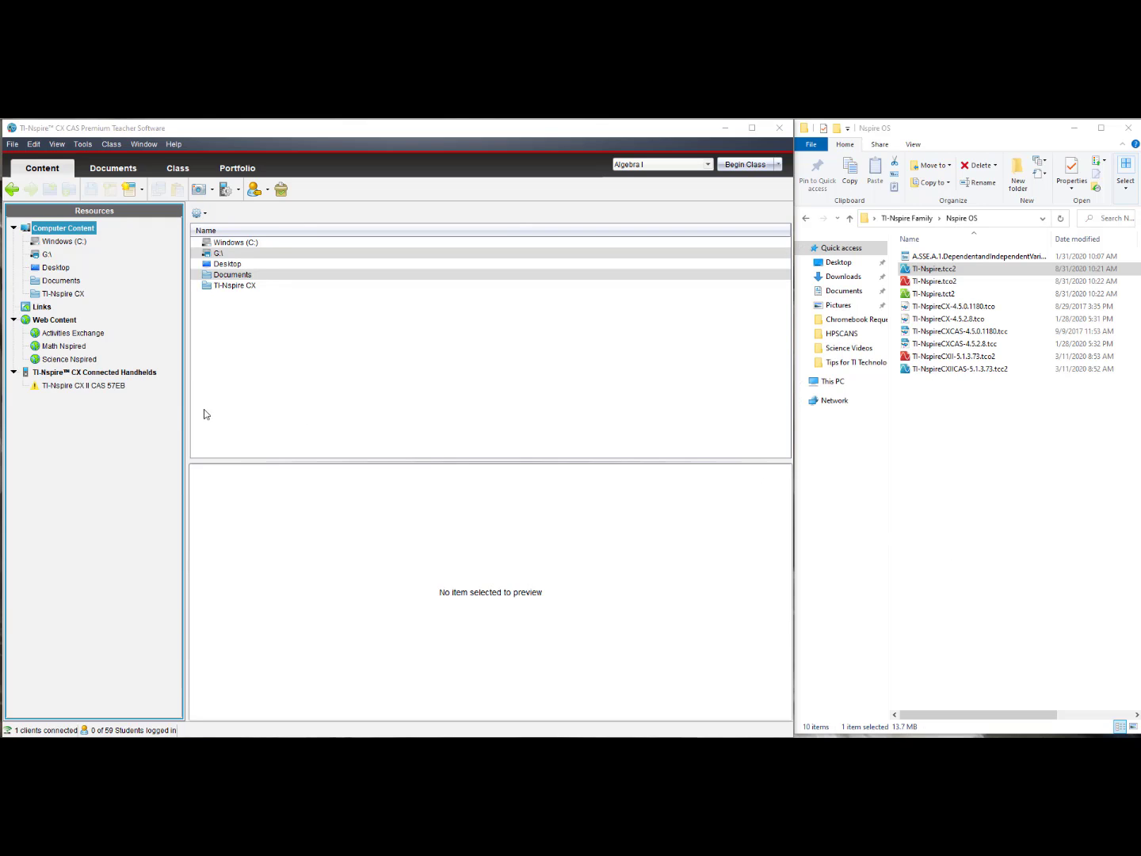
{"action": "mouse_move", "coordinate": [75, 397]}
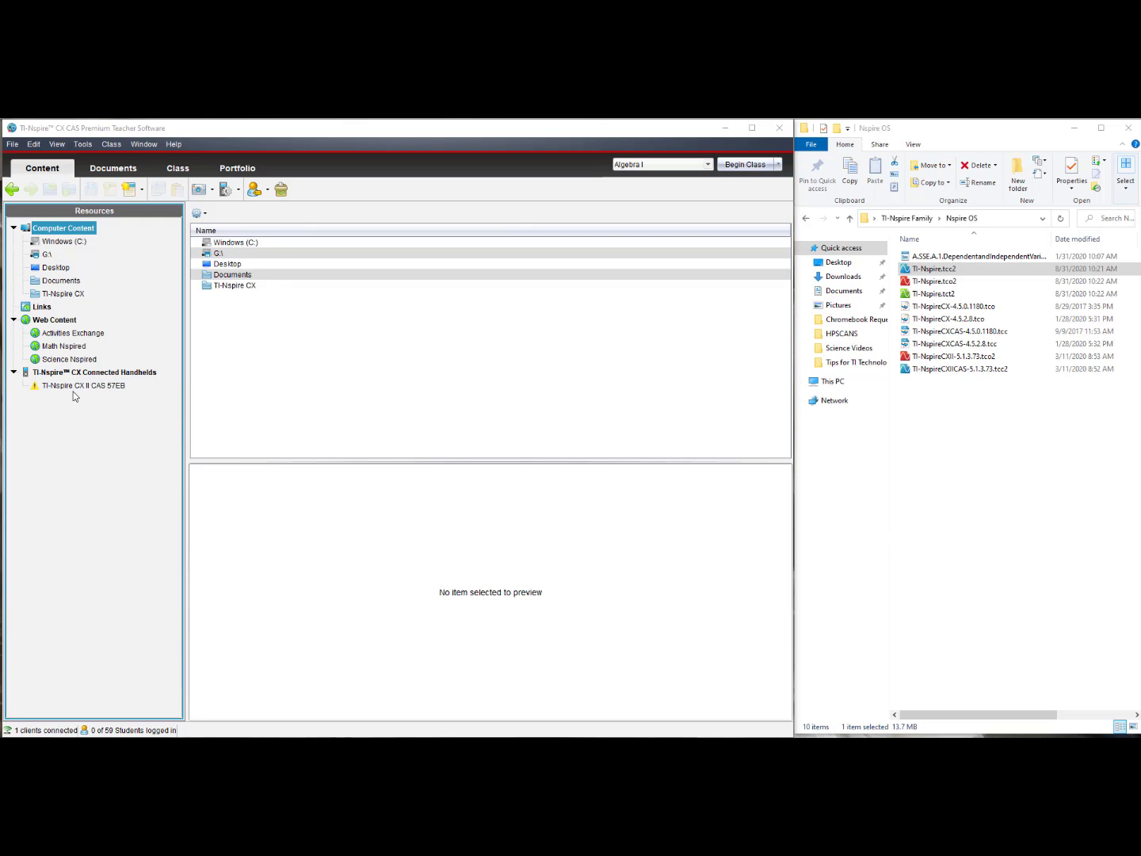
{"action": "mouse_move", "coordinate": [50, 400]}
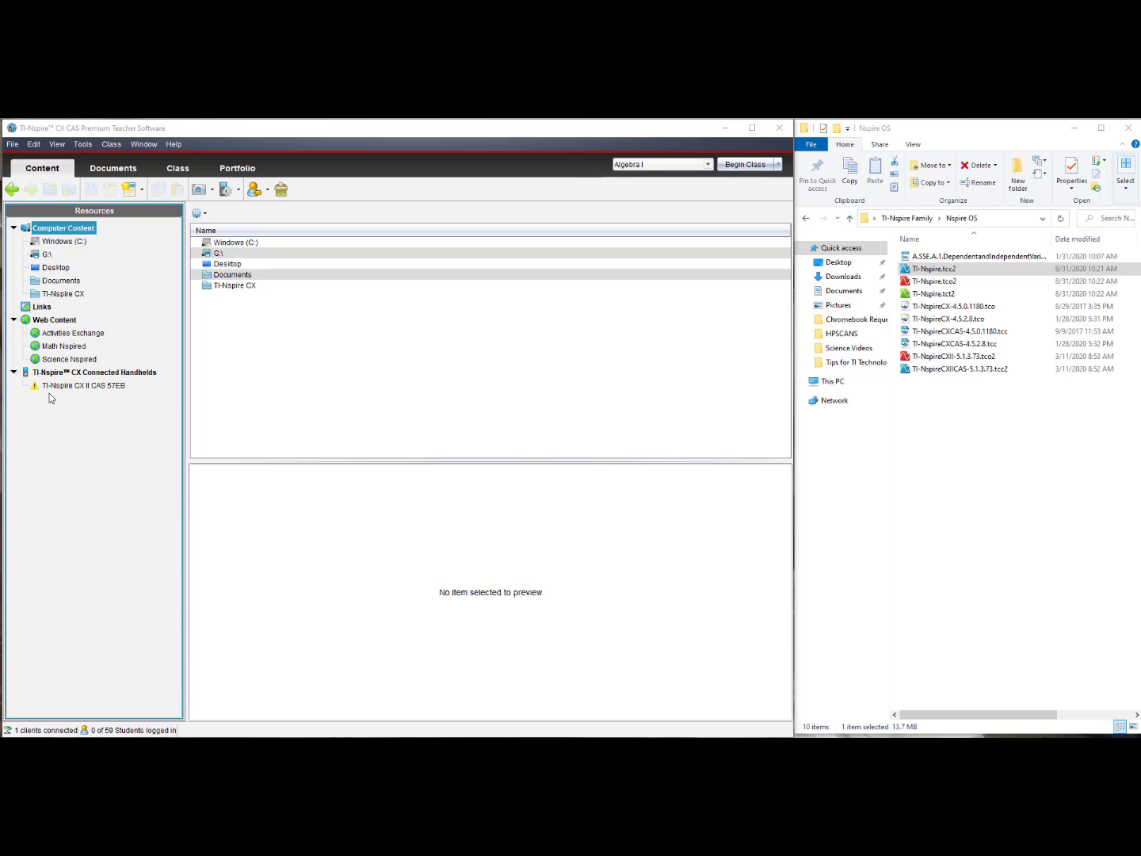
{"action": "mouse_move", "coordinate": [36, 387]}
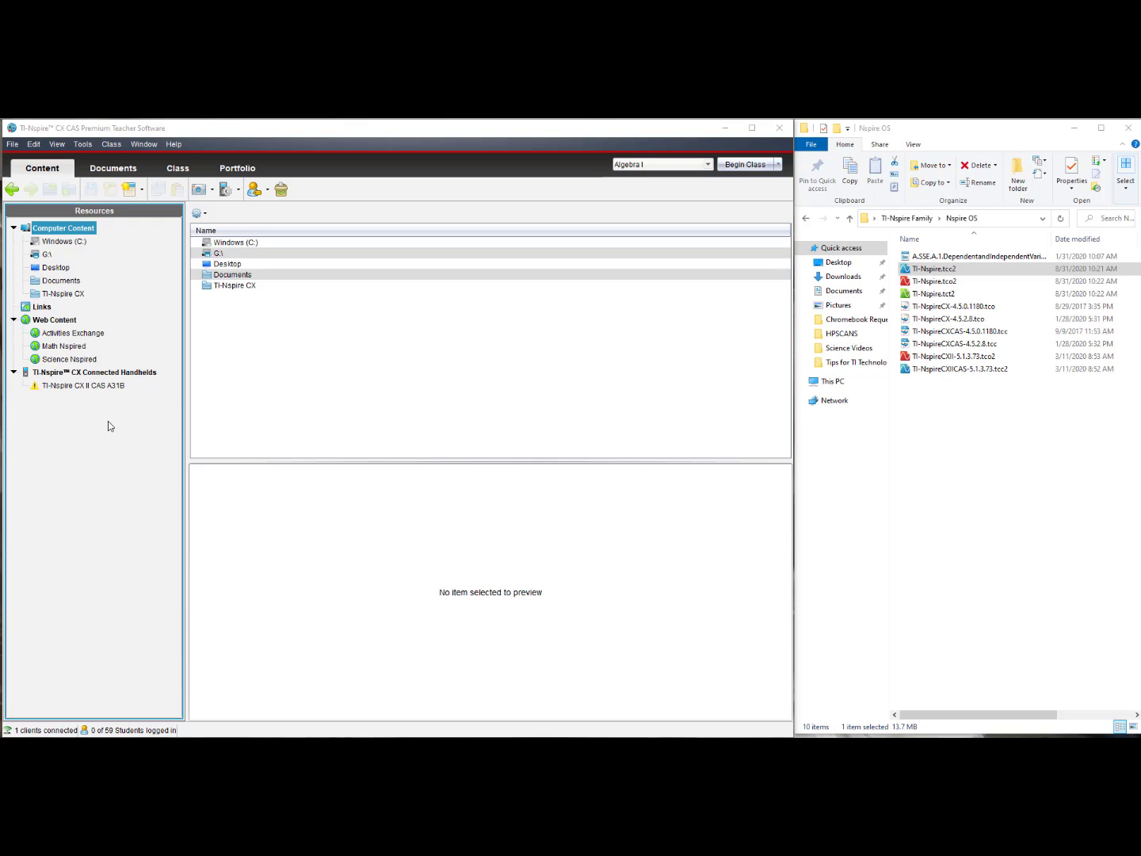
{"action": "mouse_move", "coordinate": [79, 393]}
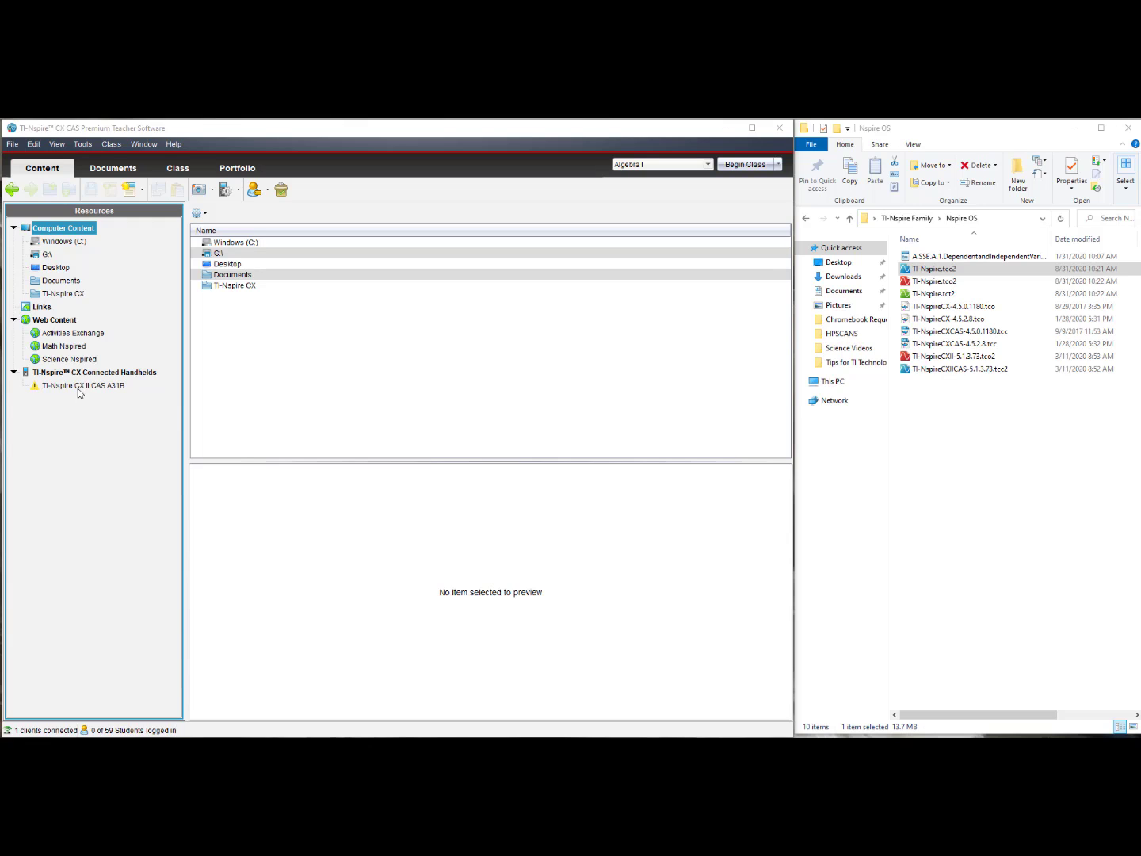
Drag the downloaded .tcc2 OS file from File Explorer onto the connected handheld entry
{"action": "left_click", "coordinate": [82, 385]}
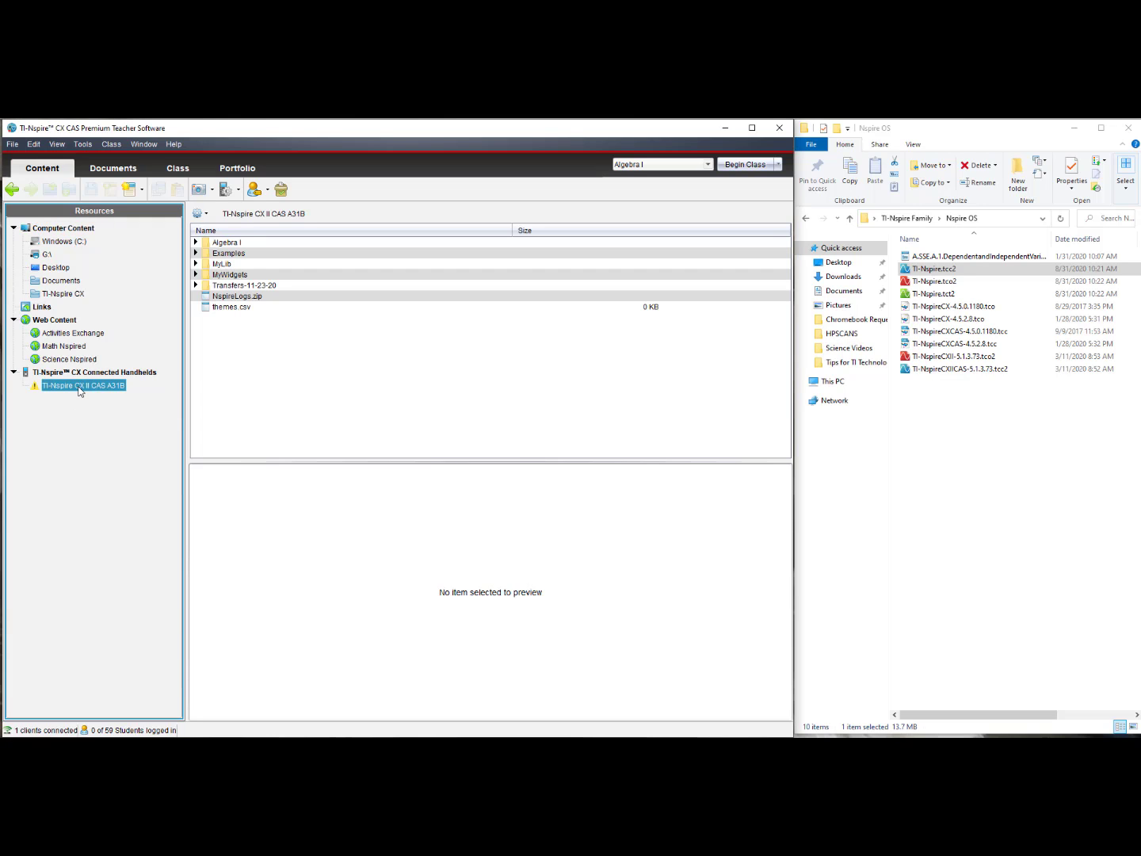
{"action": "left_click", "coordinate": [959, 367]}
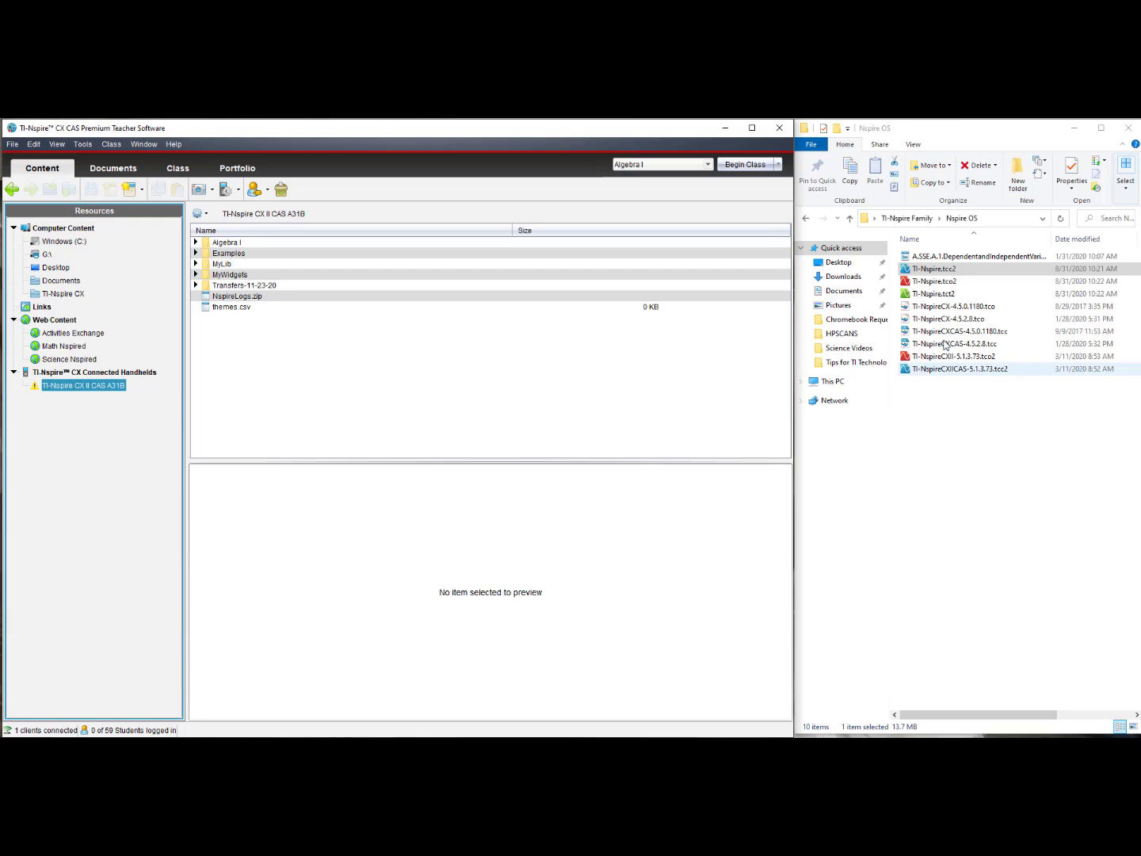
{"action": "left_click", "coordinate": [951, 270]}
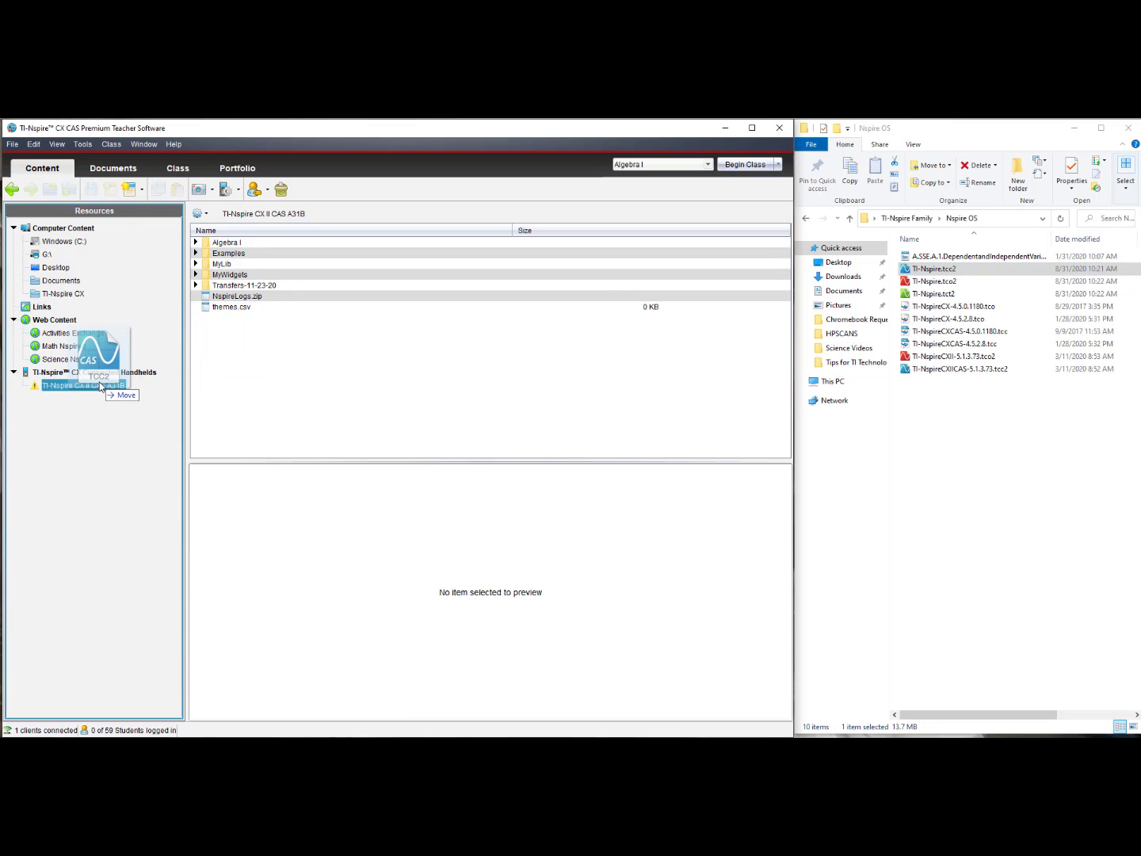
{"action": "left_click", "coordinate": [99, 386]}
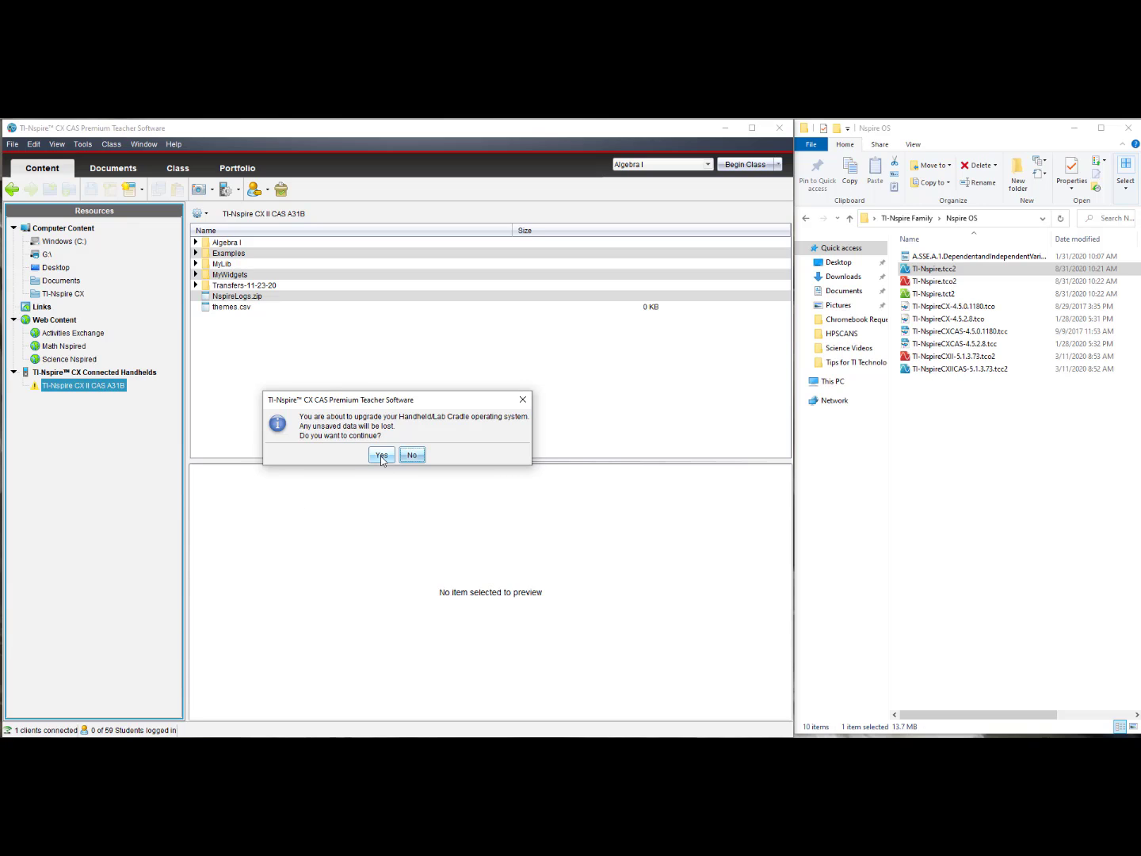
Answer Yes to the upgrade warning so the OS begins installing on the handheld
{"action": "left_click", "coordinate": [380, 453]}
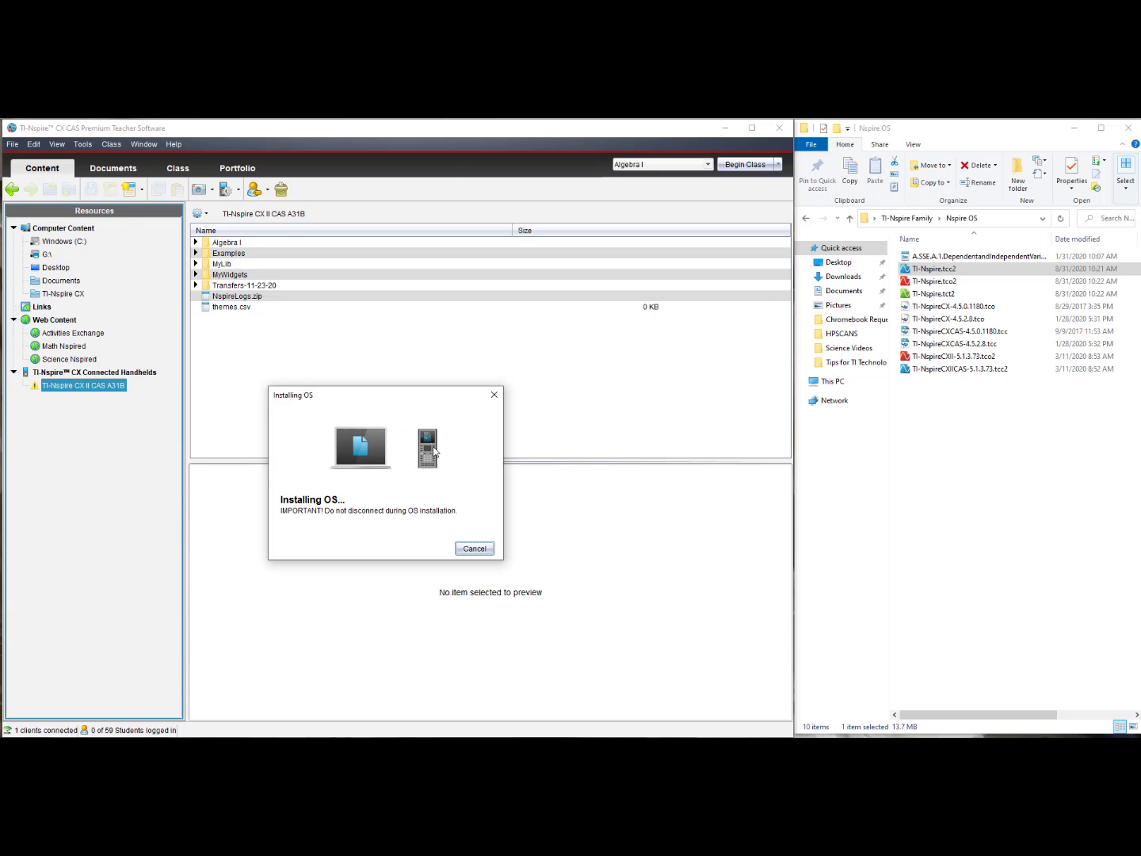
{"action": "mouse_move", "coordinate": [394, 459]}
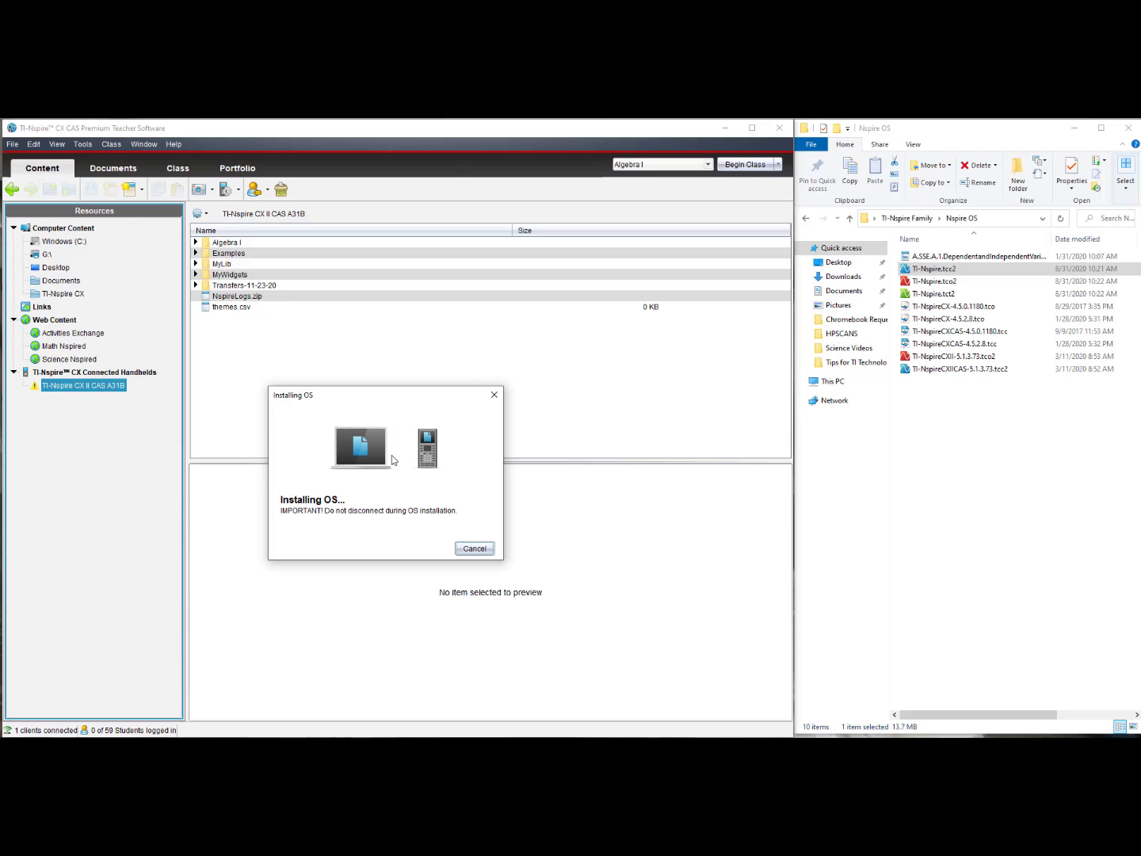